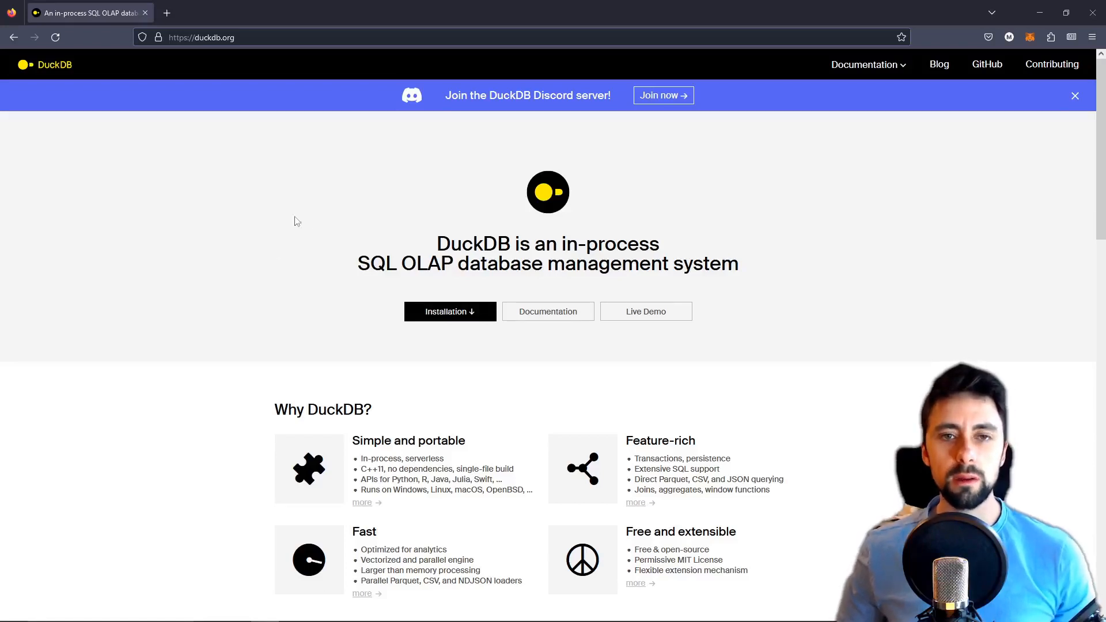
{"action": "mouse_move", "coordinate": [15, 69]}
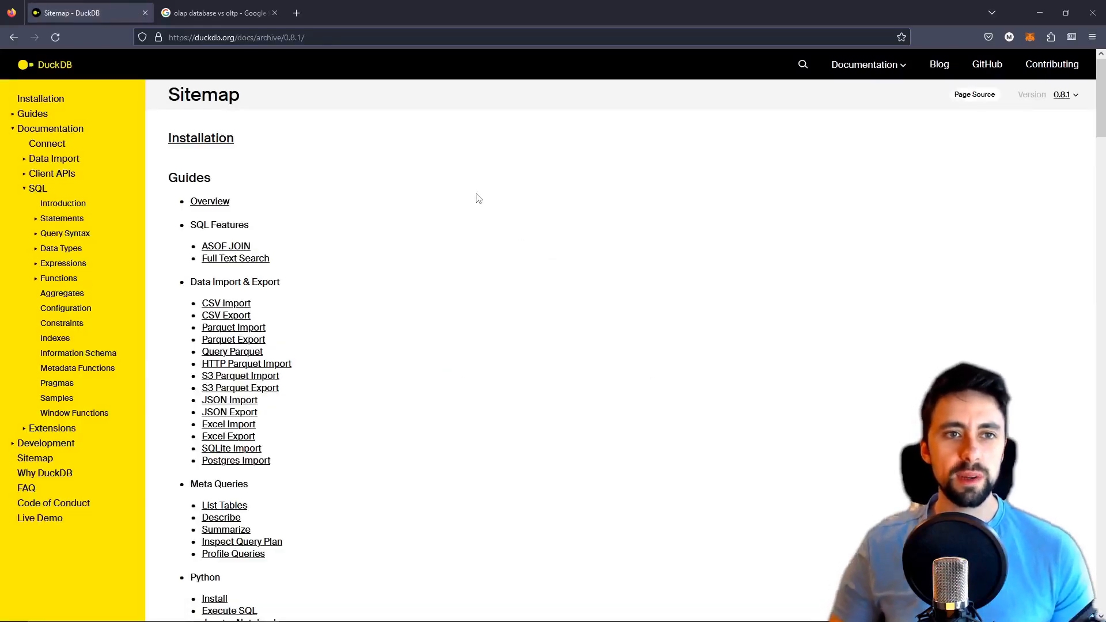
Navigate from the DuckDB homepage to the 0.8.1 documentation sitemap.
{"action": "scroll", "scroll_direction": "down", "scroll_amount": 3}
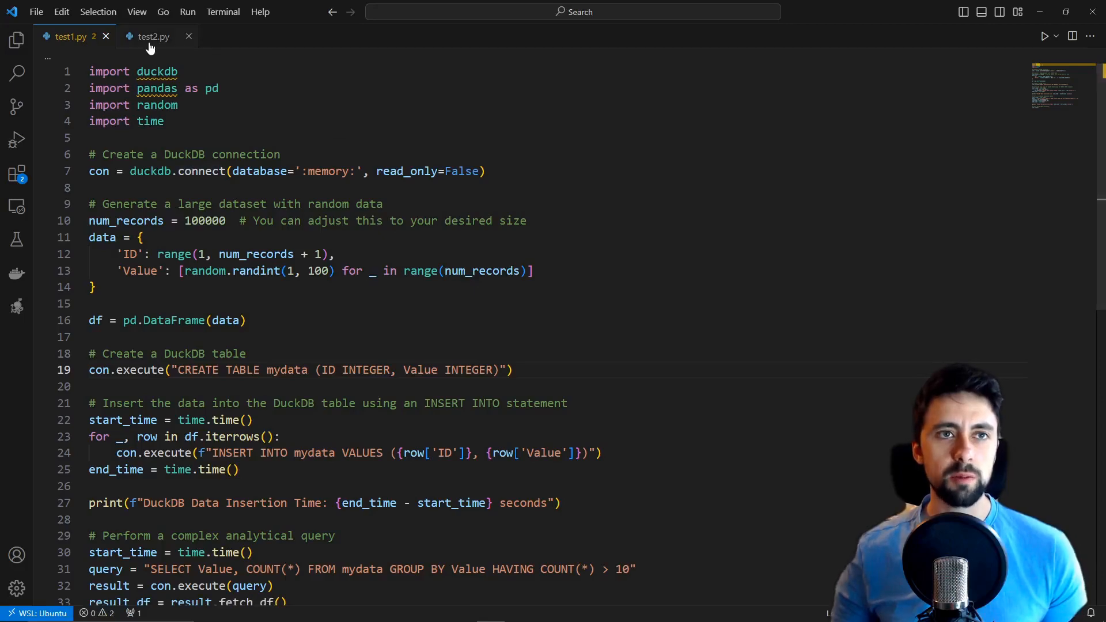
{"action": "left_click", "coordinate": [153, 36]}
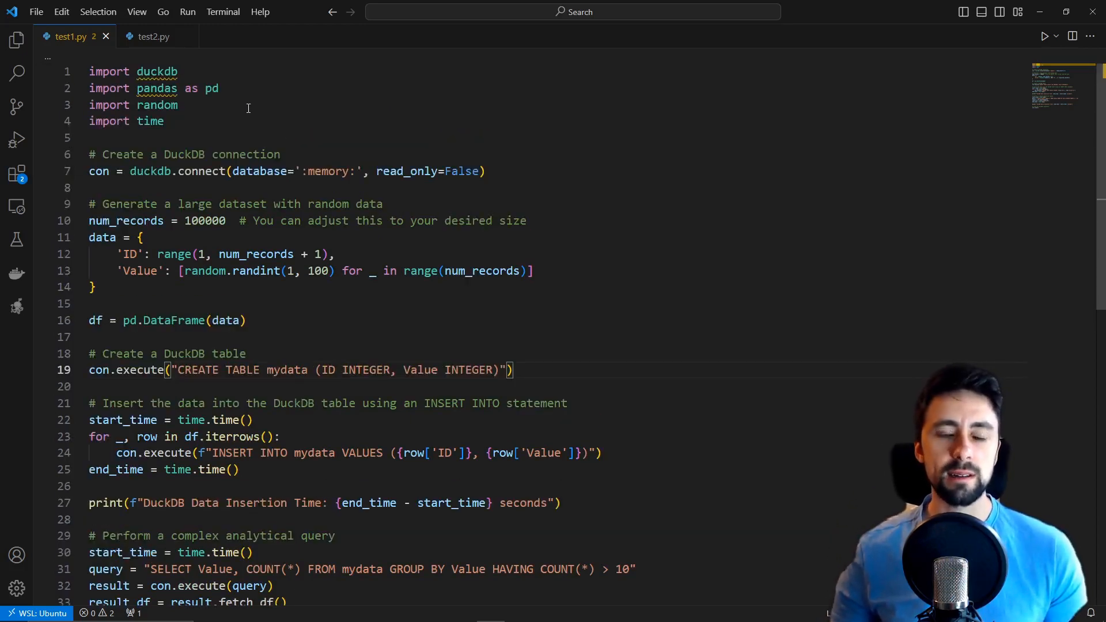
{"action": "mouse_move", "coordinate": [16, 305]}
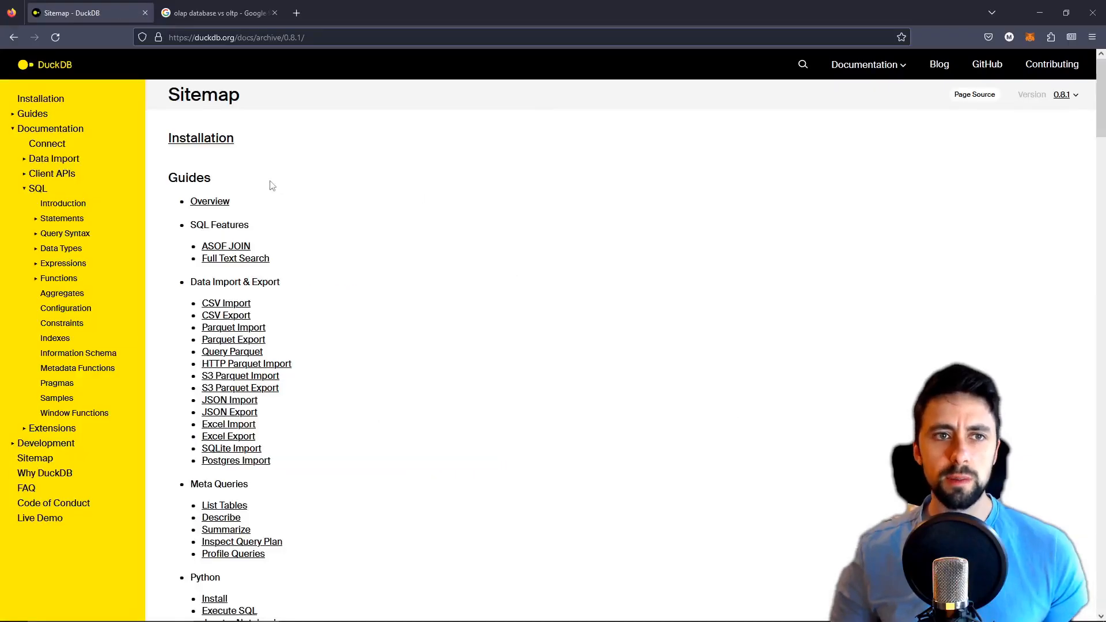
Scroll to 'Why DuckDB?' and highlight the 'Optimized for analytics' and 'Vectorized and parallel engine' bullets.
{"action": "scroll", "scroll_direction": "down", "scroll_amount": 3}
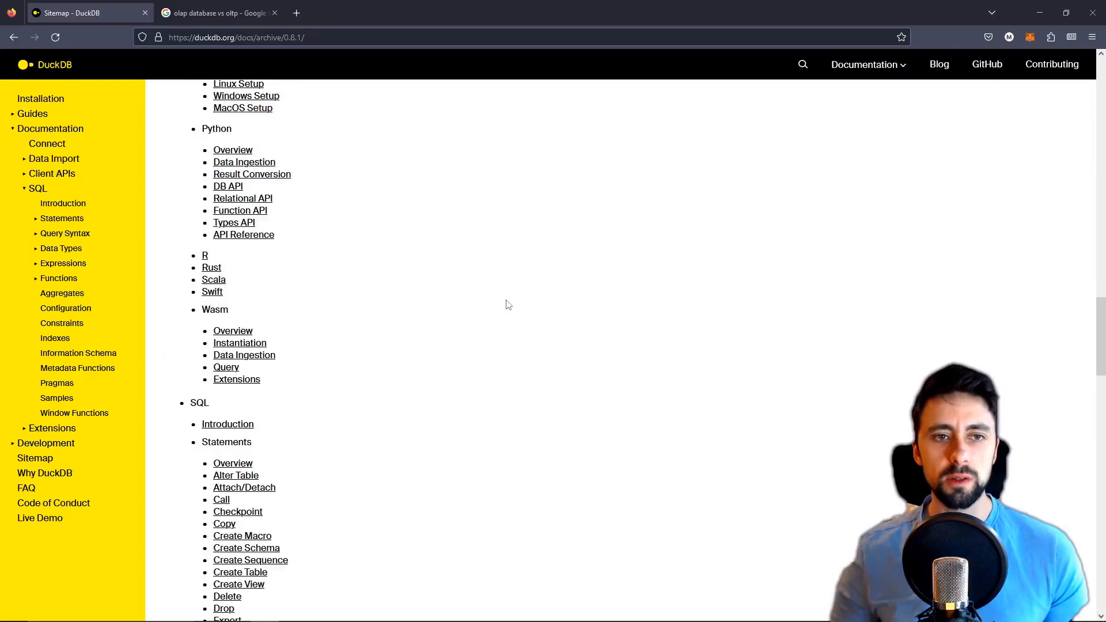
{"action": "scroll", "scroll_direction": "down", "scroll_amount": 3}
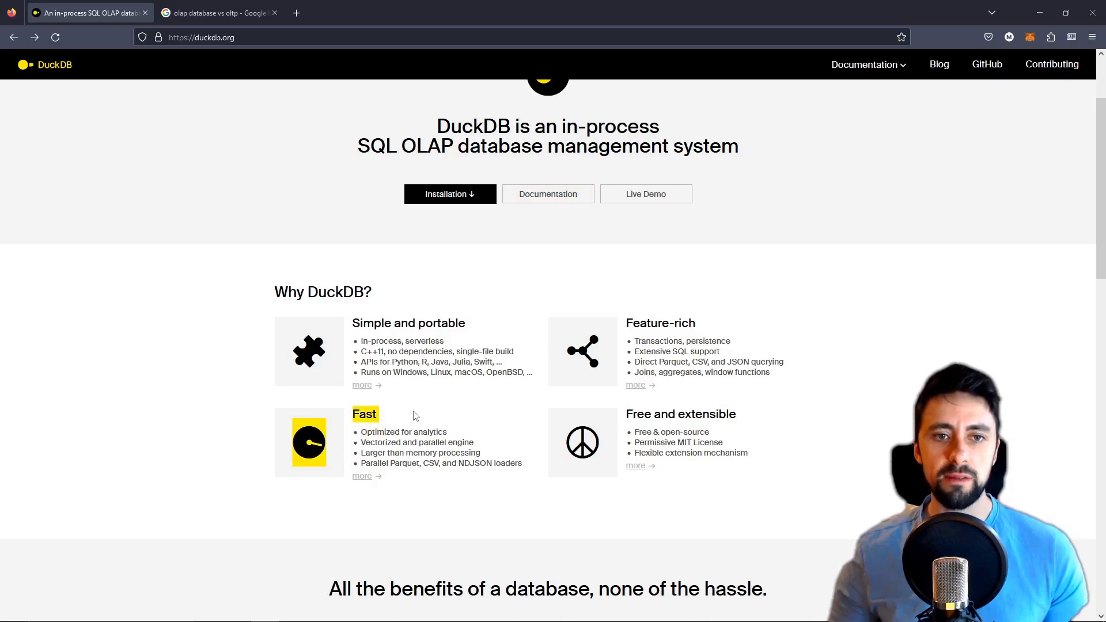
{"action": "mouse_move", "coordinate": [96, 325]}
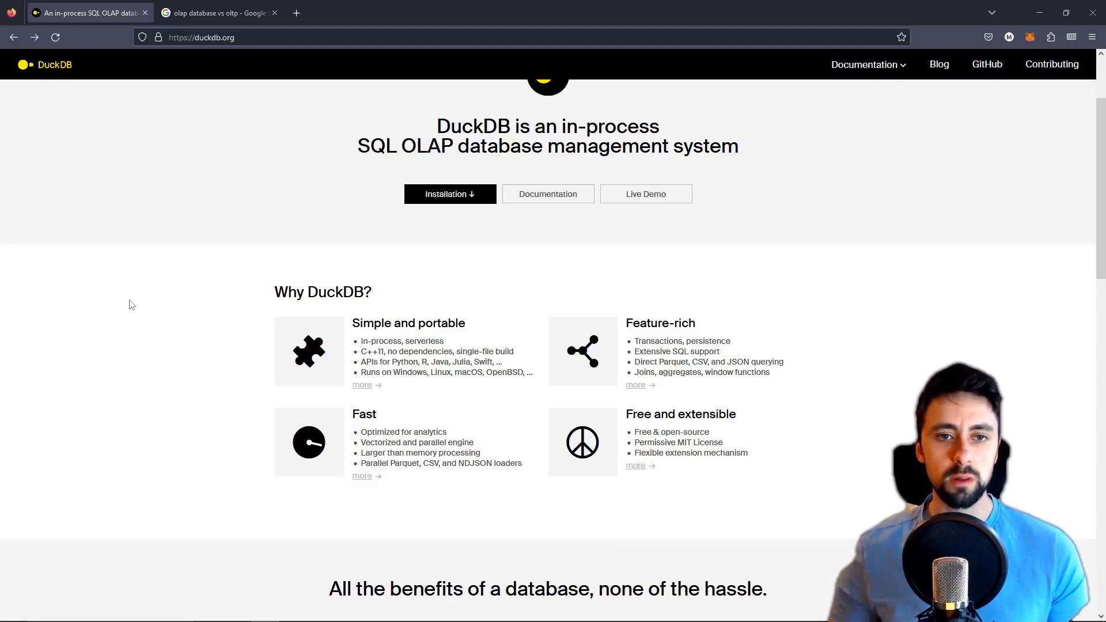
{"action": "mouse_move", "coordinate": [196, 288]}
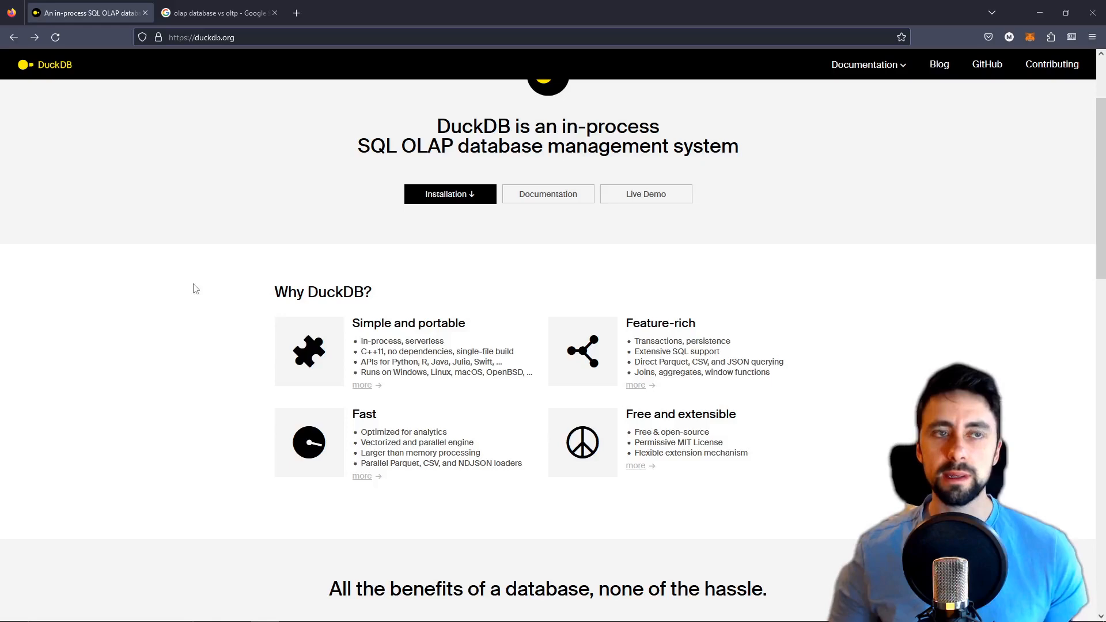
{"action": "scroll", "scroll_direction": "down", "scroll_amount": 3}
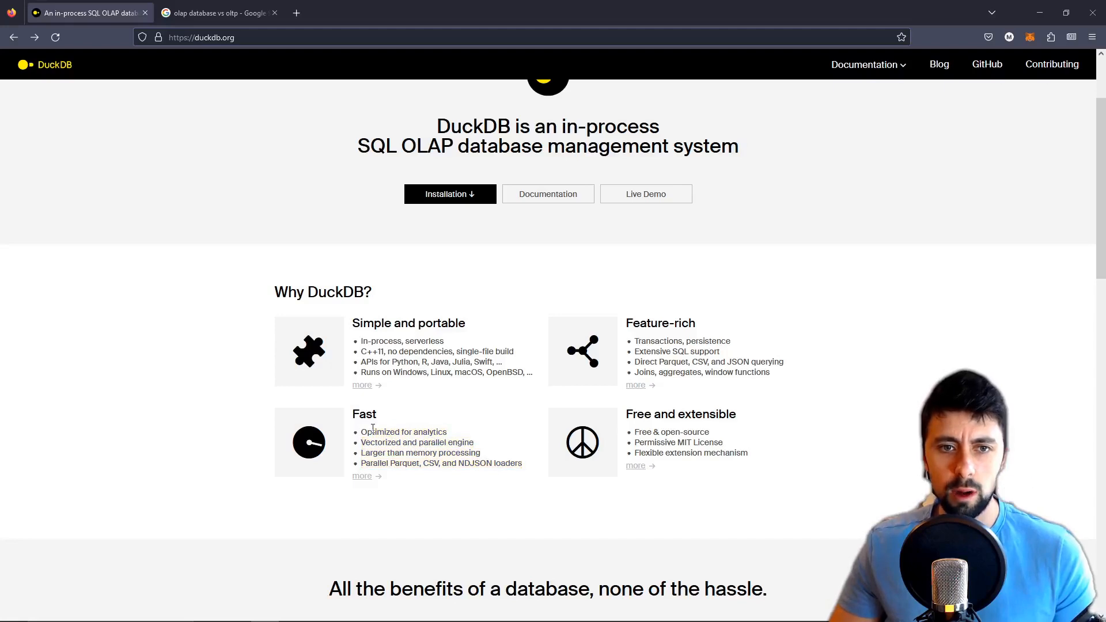
{"action": "left_click_drag", "start_coordinate": [387, 443], "coordinate": [477, 442]}
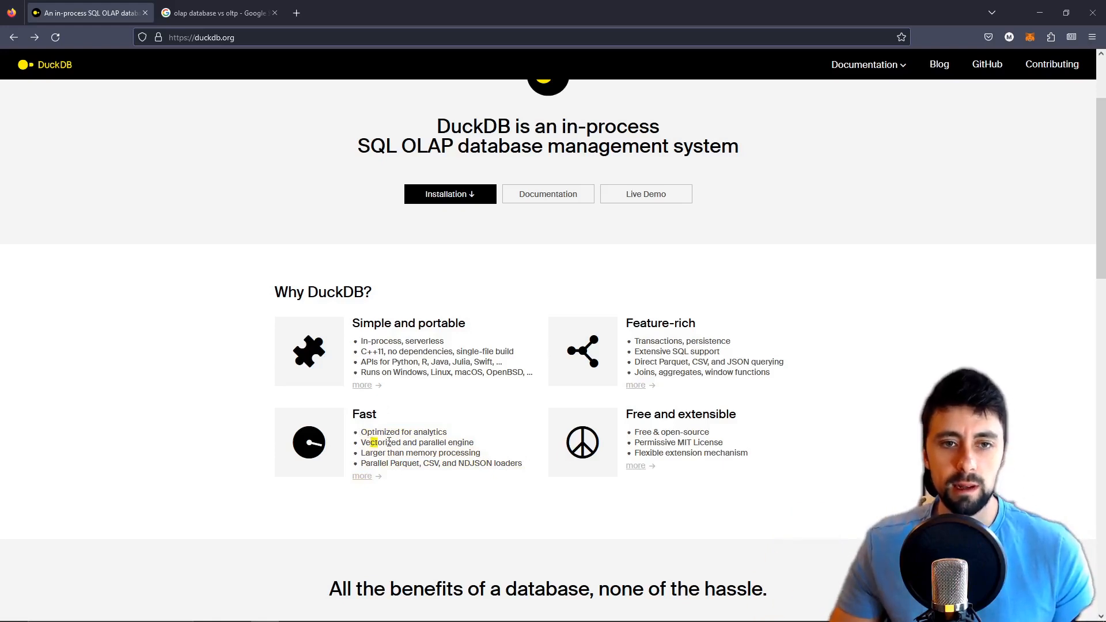
{"action": "left_click_drag", "start_coordinate": [363, 443], "coordinate": [417, 442]}
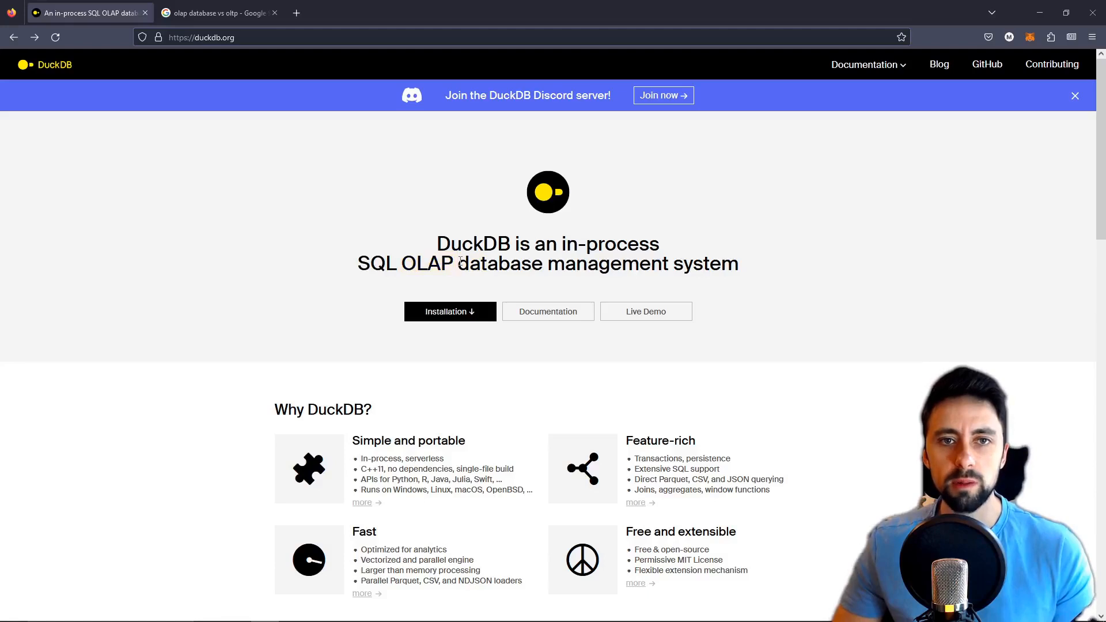
Highlight the word OLAP in the DuckDB homepage headline.
{"action": "double_click", "coordinate": [430, 262]}
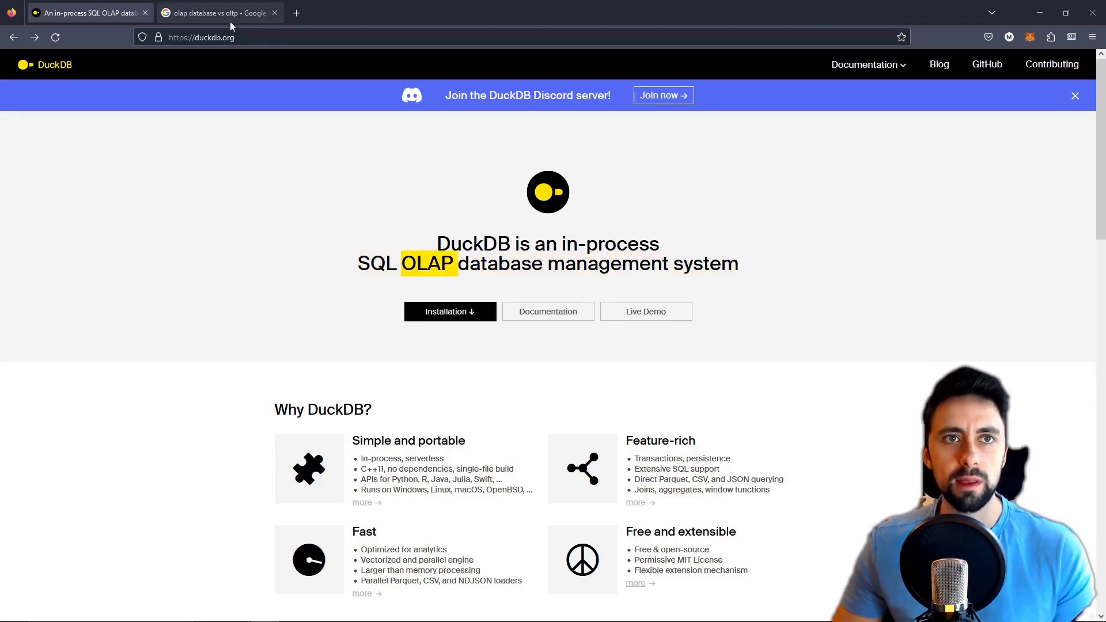
{"action": "mouse_move", "coordinate": [219, 13]}
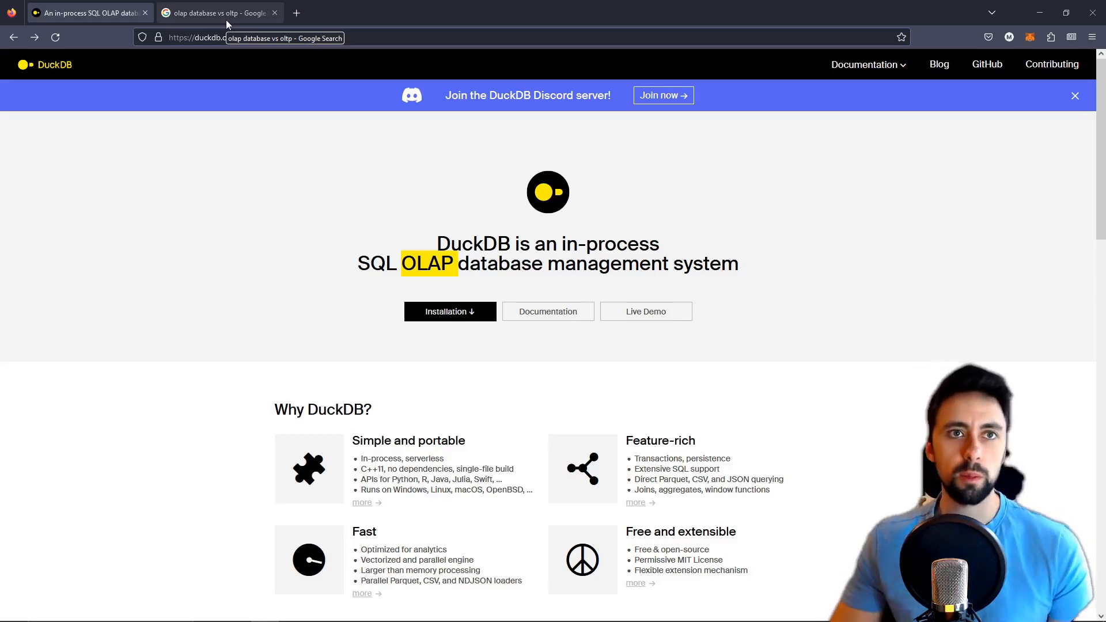
Show the Google results for 'olap database vs oltp'.
{"action": "left_click", "coordinate": [219, 13]}
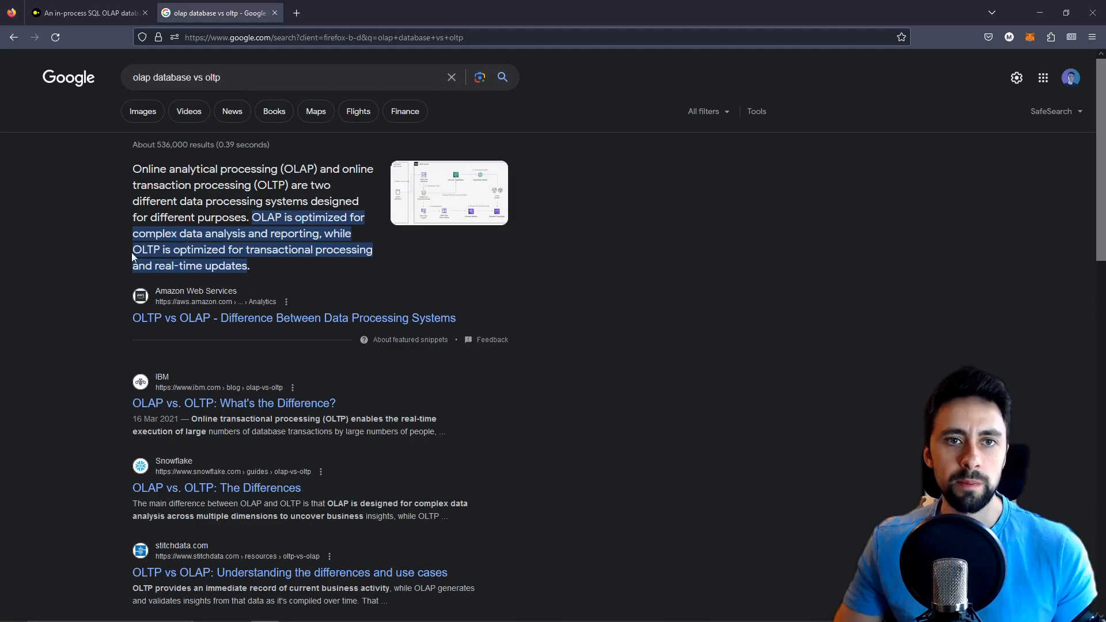
{"action": "mouse_move", "coordinate": [102, 200]}
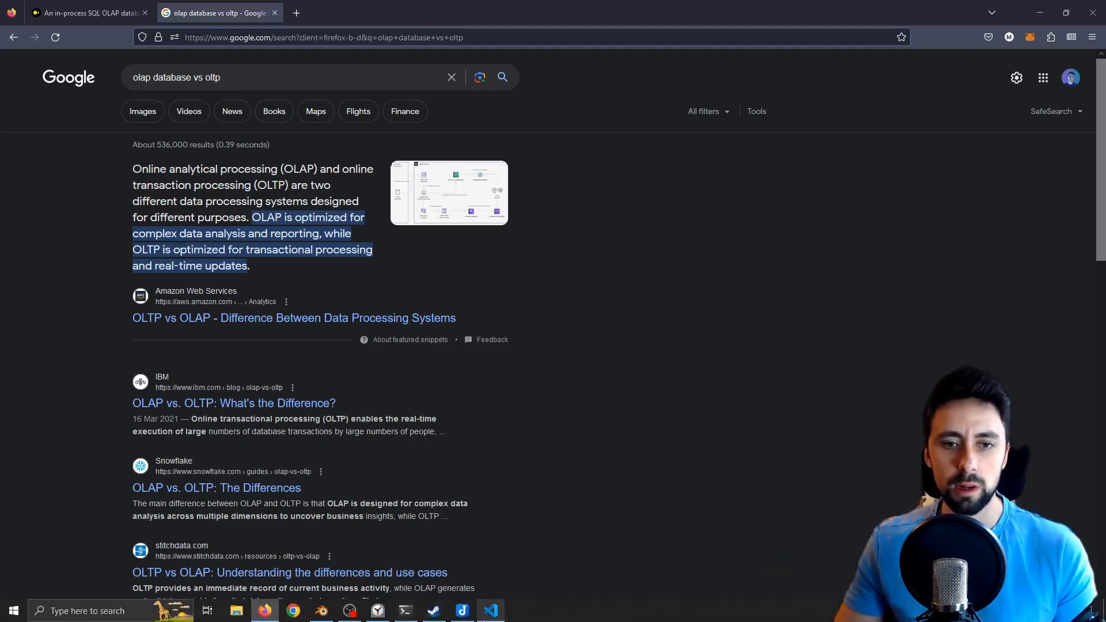
{"action": "left_click", "coordinate": [491, 611]}
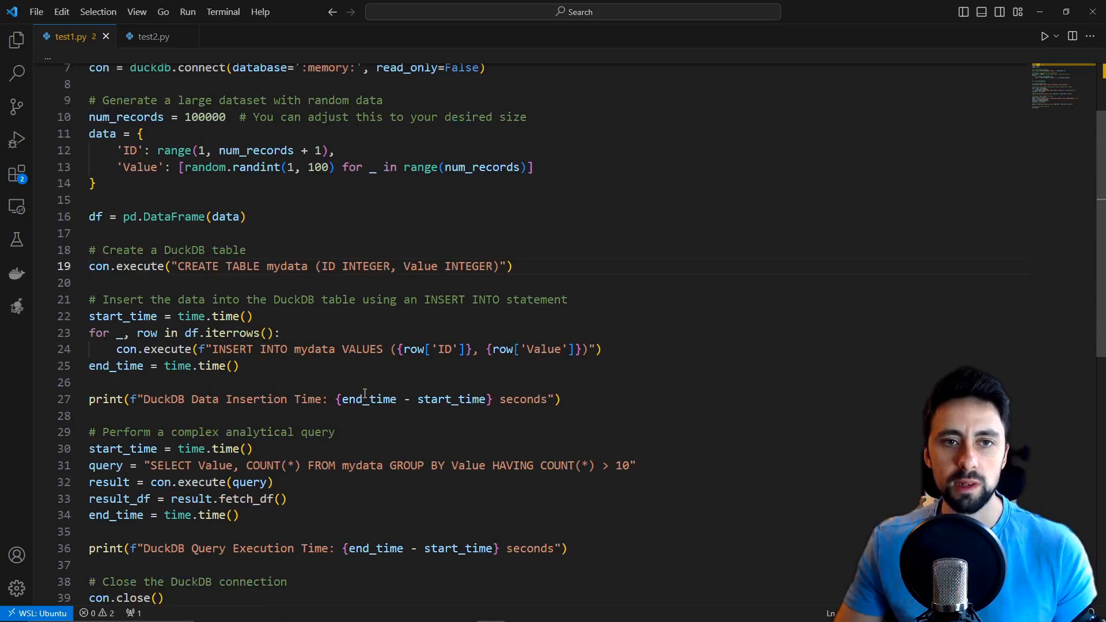
{"action": "scroll", "scroll_direction": "down", "scroll_amount": 3}
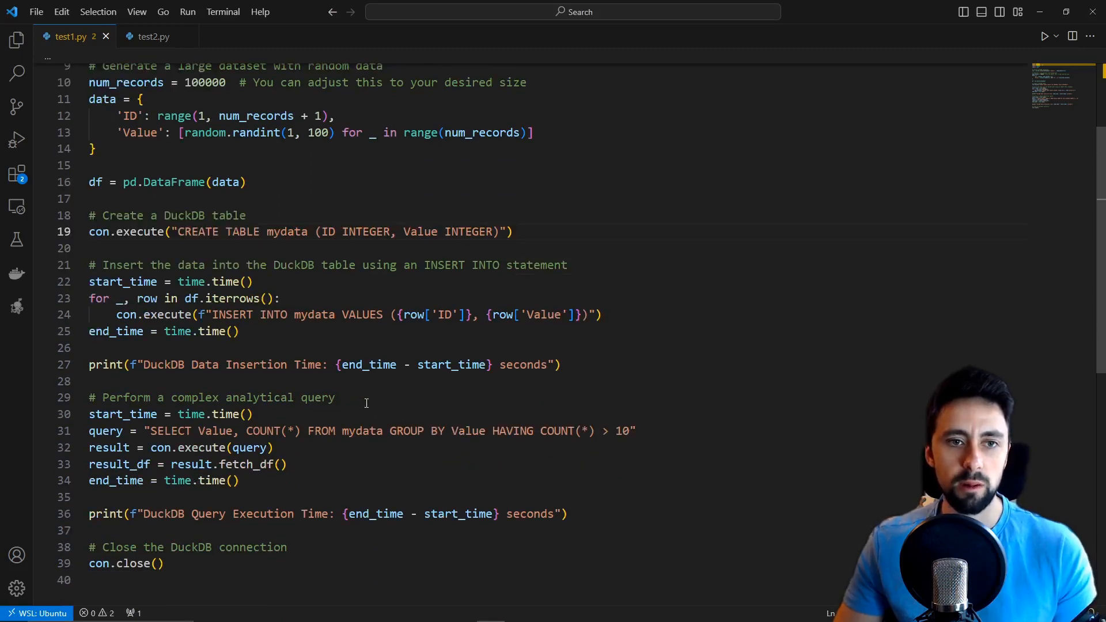
{"action": "double_click", "coordinate": [272, 431]}
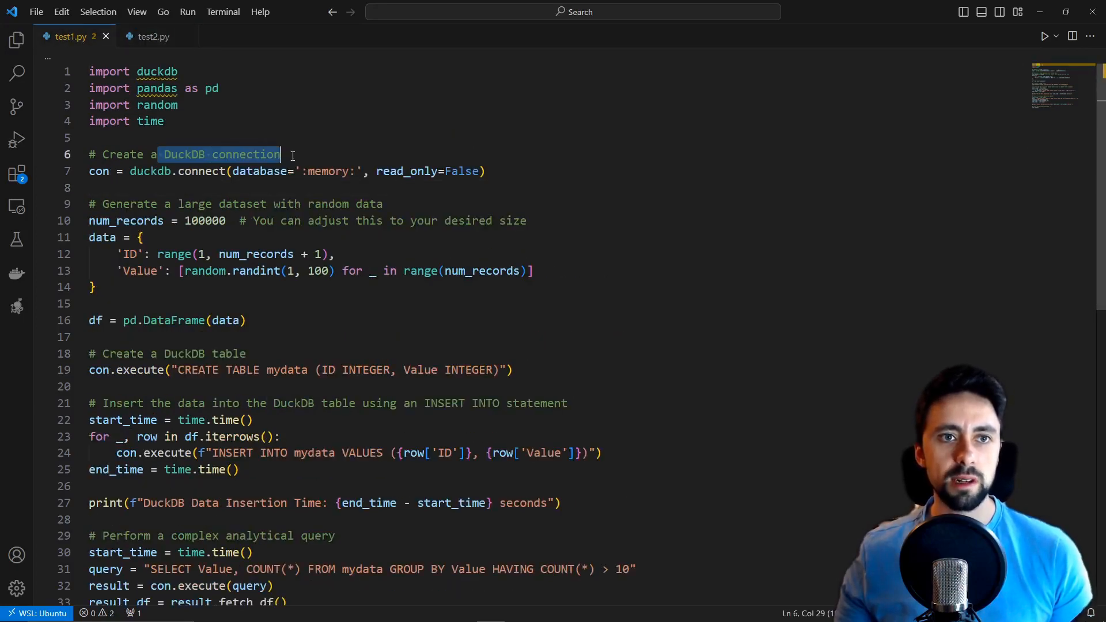
{"action": "left_click", "coordinate": [153, 35]}
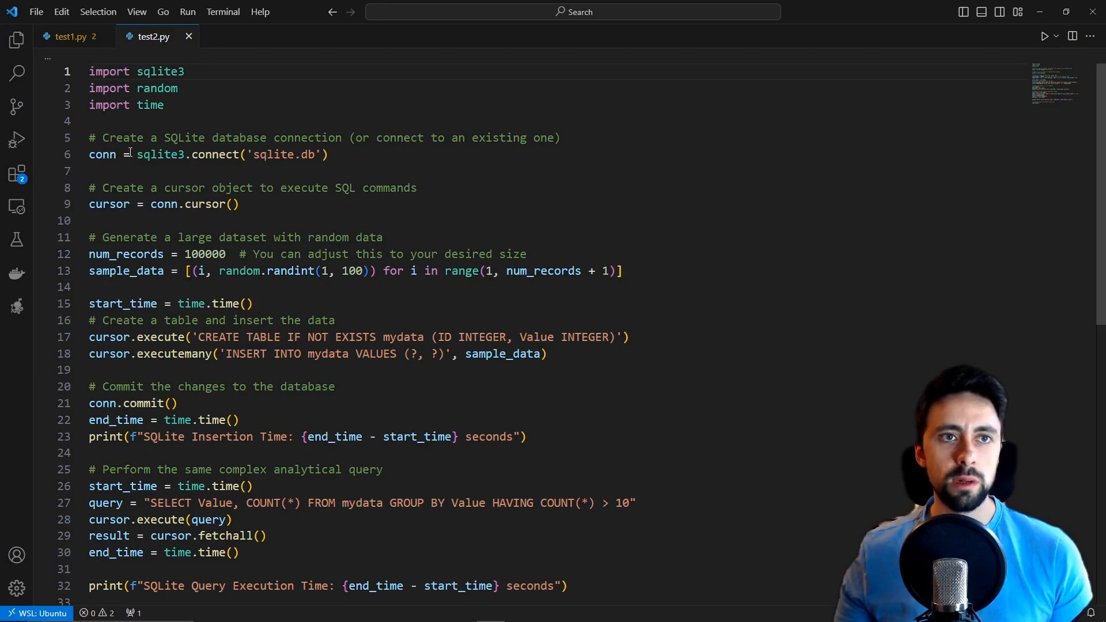
{"action": "scroll", "scroll_direction": "down", "scroll_amount": 3}
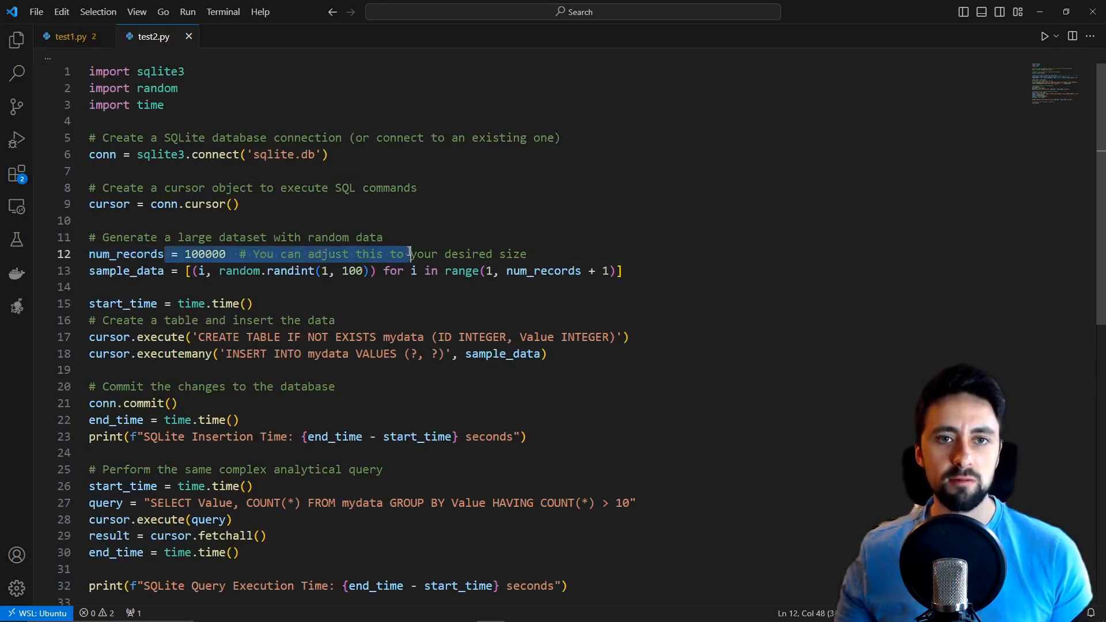
{"action": "scroll", "scroll_direction": "down", "scroll_amount": 3}
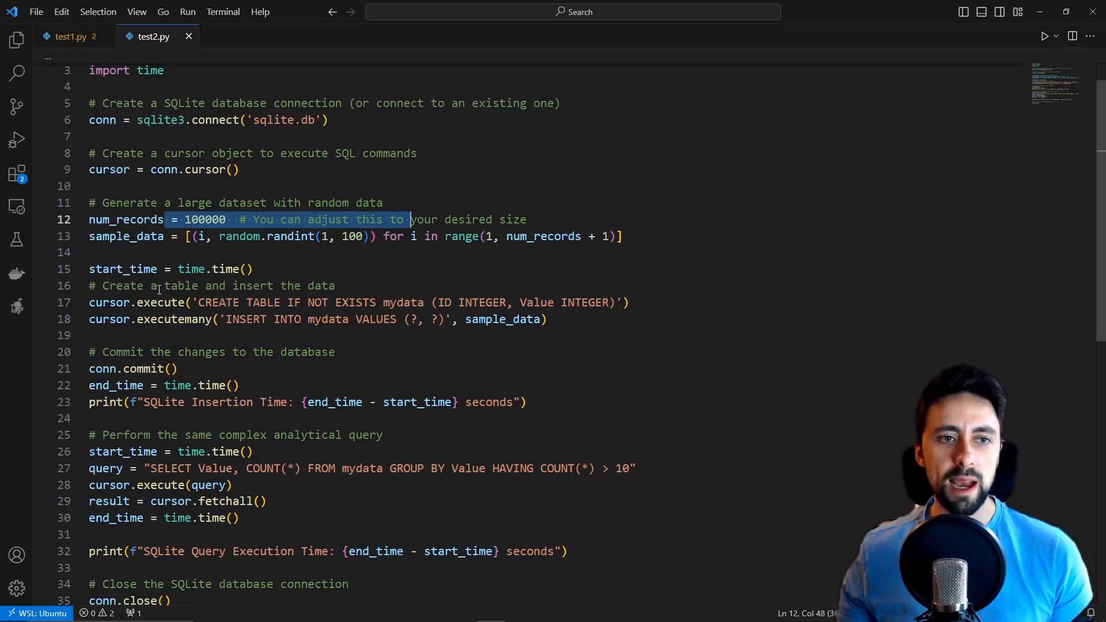
{"action": "scroll", "scroll_direction": "down", "scroll_amount": 3}
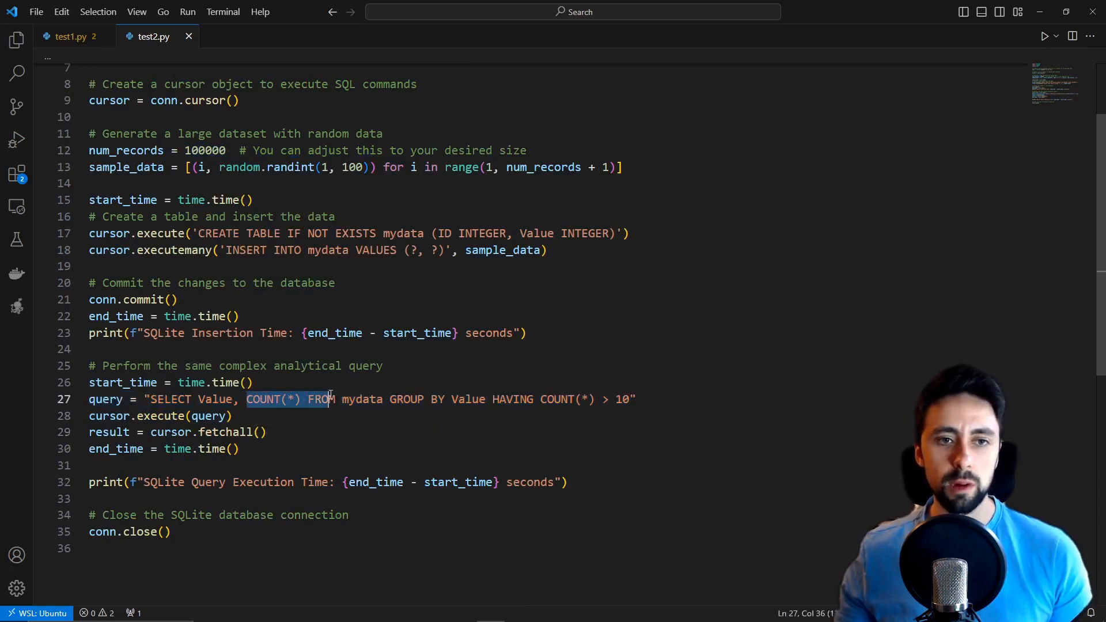
{"action": "mouse_move", "coordinate": [70, 35]}
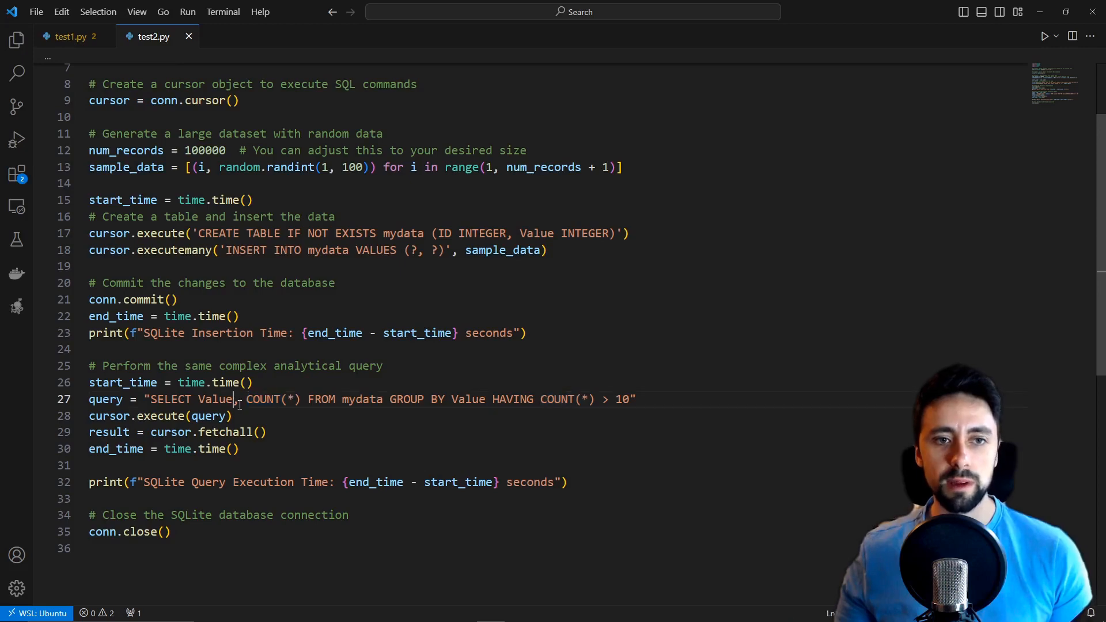
Remove the old database, activate the tenv virtualenv, list packages and install duckdb.
{"action": "left_click", "coordinate": [69, 35]}
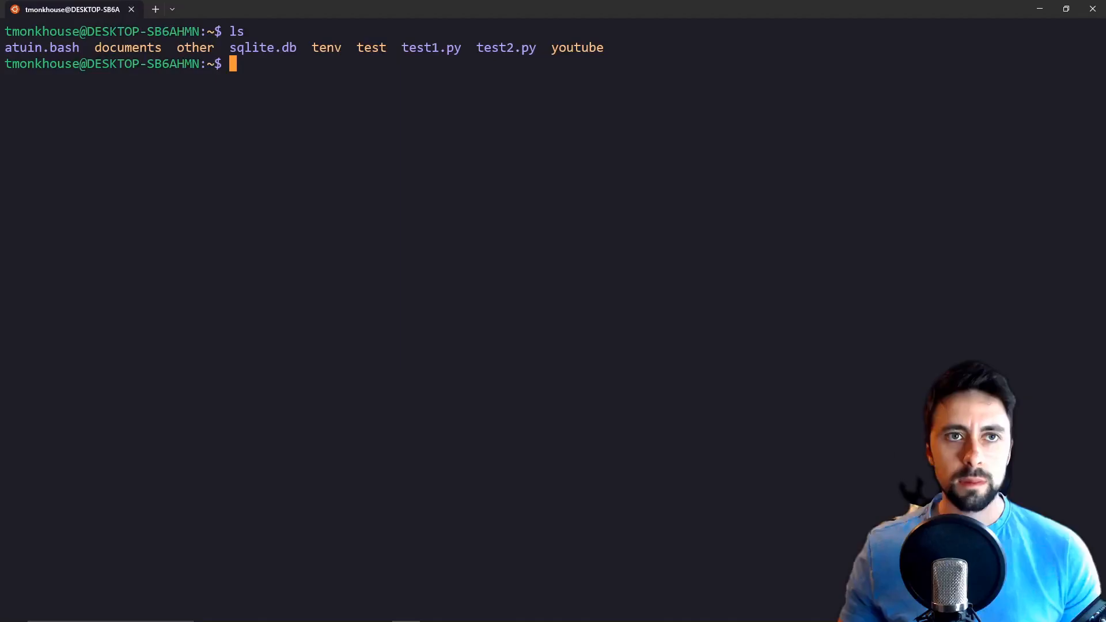
{"action": "type", "text": "rm d"}
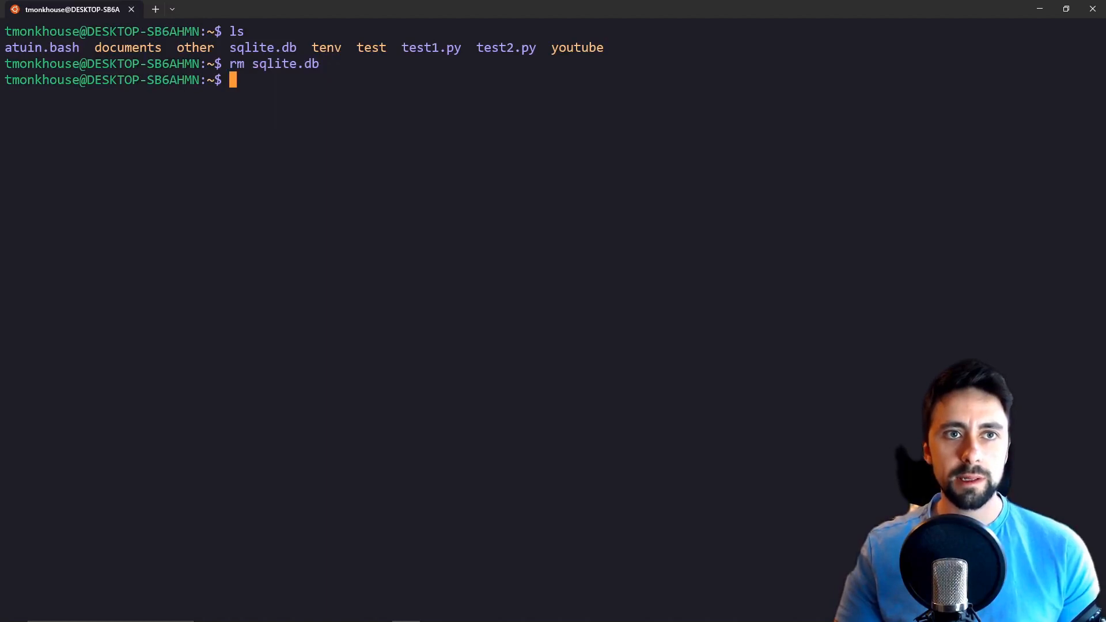
{"action": "type", "text": "source tenv/bin/activate"}
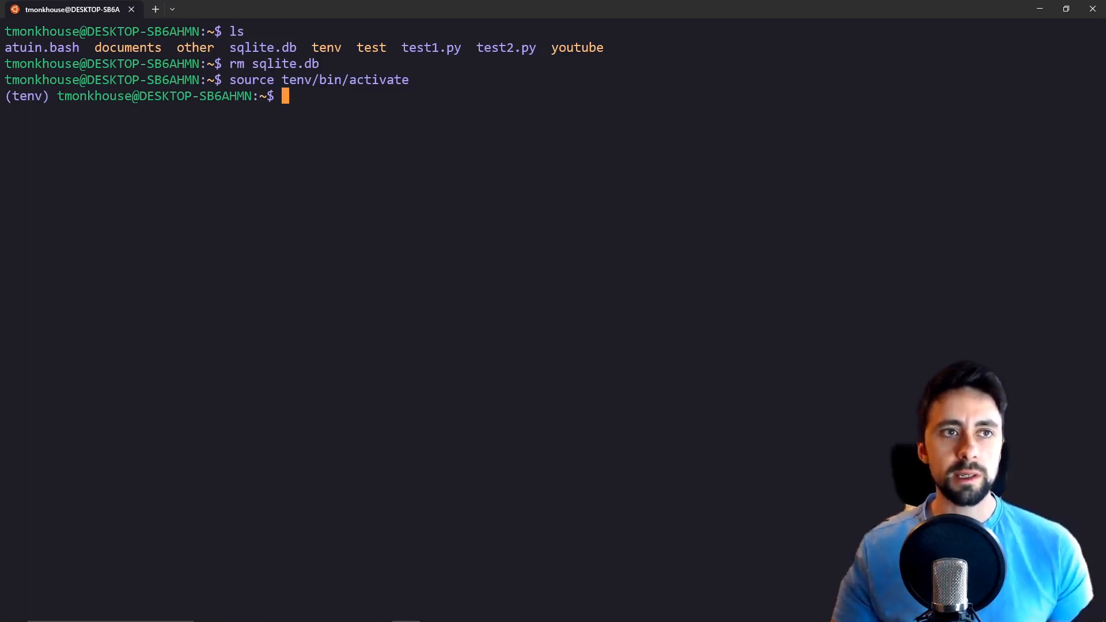
{"action": "type", "text": "pip freeze"}
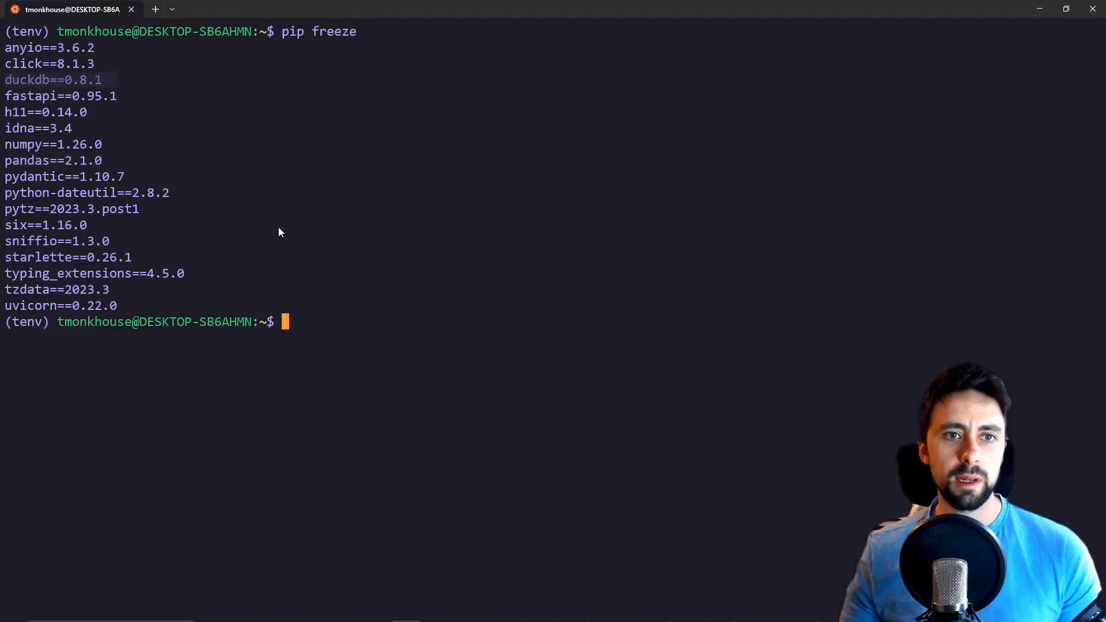
{"action": "type", "text": "pip in"}
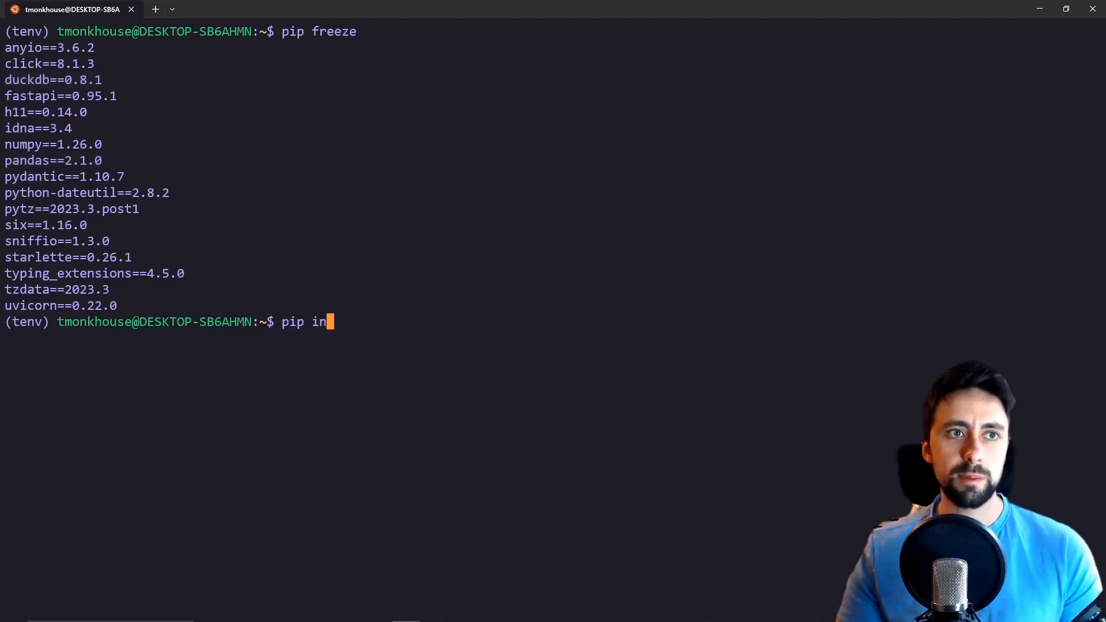
{"action": "type", "text": "stall duckdb"}
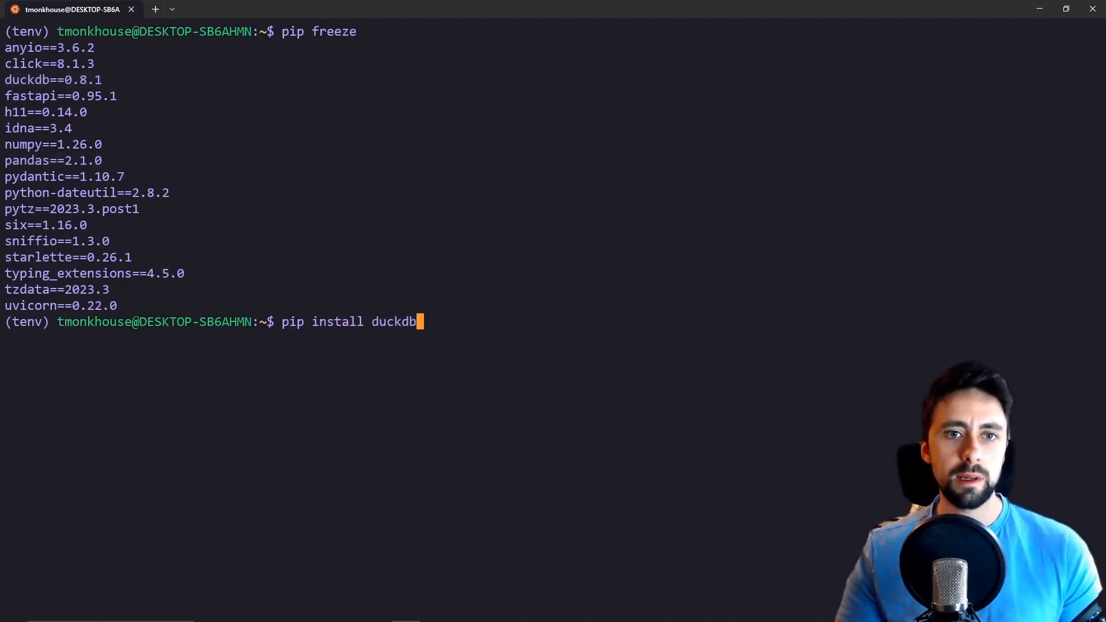
{"action": "type", "text": "="}
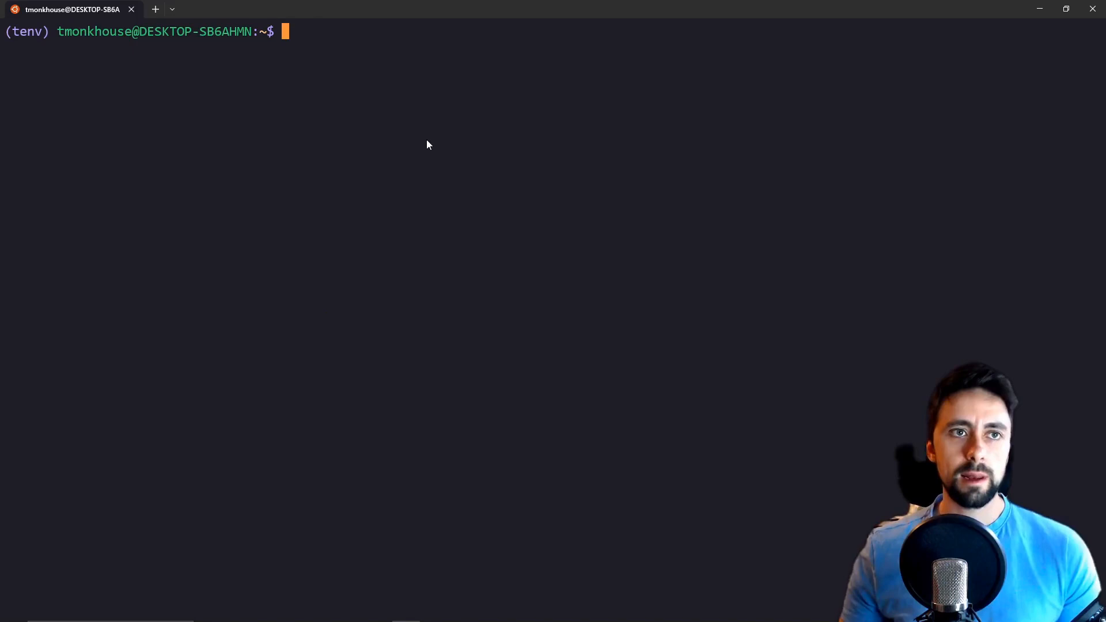
Run test2.py (SQLite) and test1.py (DuckDB) to print their insertion and query times.
{"action": "type", "text": "python test2"}
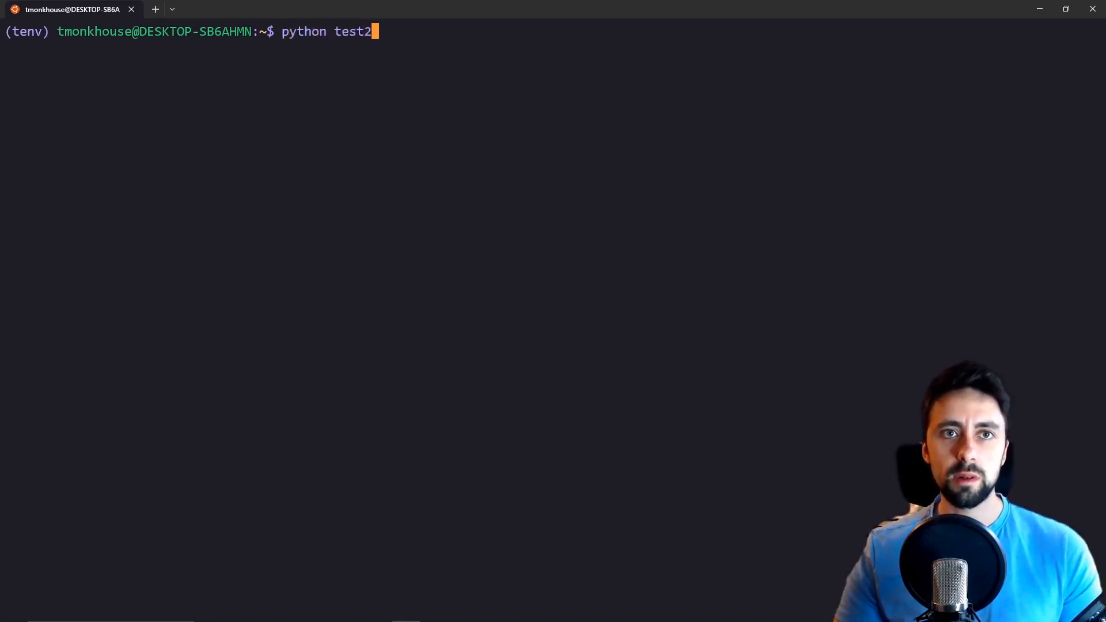
{"action": "type", "text": ".py"}
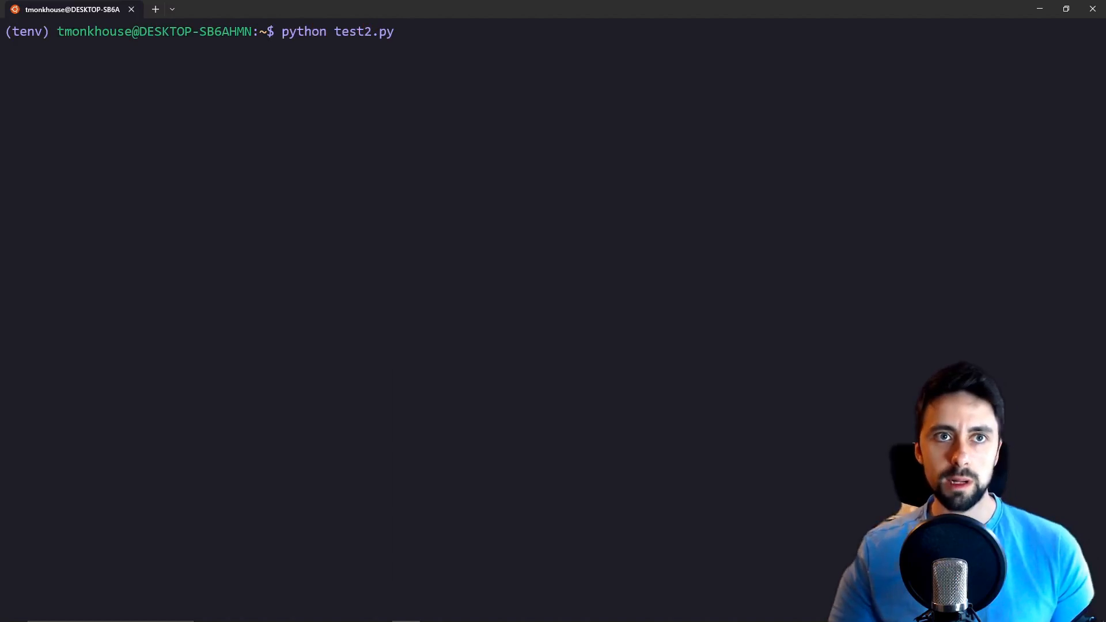
{"action": "key", "text": "Return"}
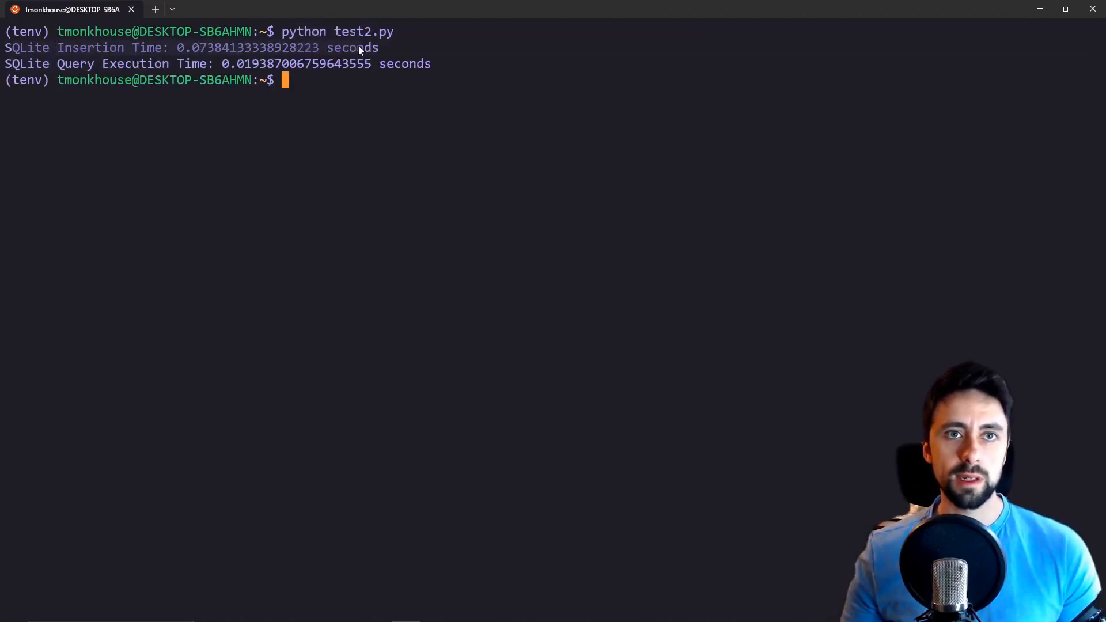
{"action": "mouse_move", "coordinate": [190, 55]}
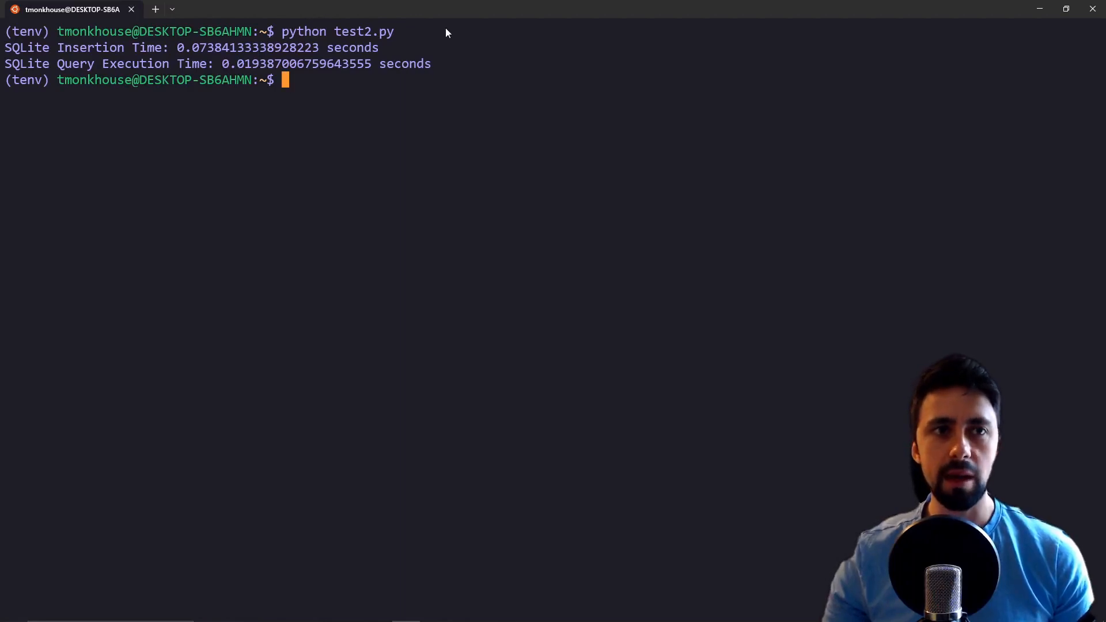
{"action": "type", "text": "ls"}
{"action": "type", "text": "rm"}
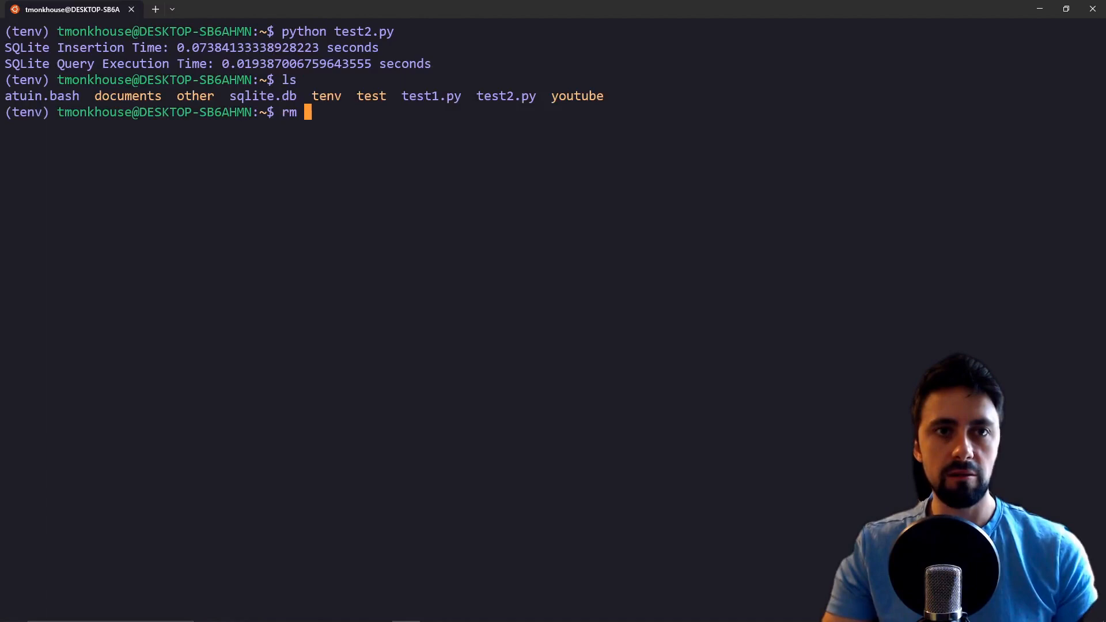
{"action": "key", "text": "ctrl+r"}
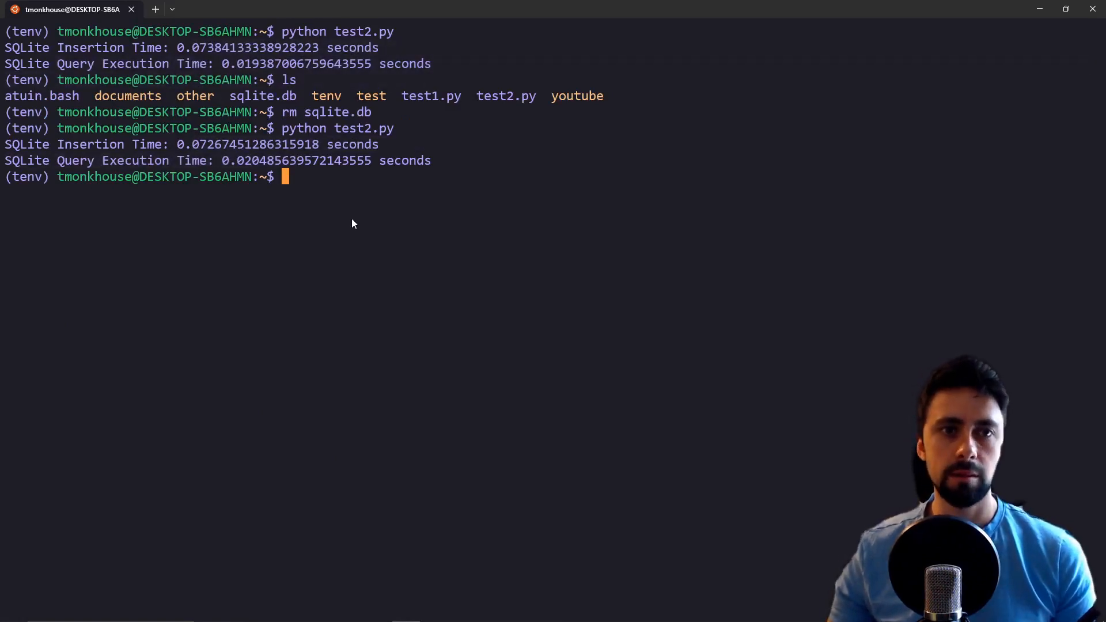
{"action": "key", "text": "ctrl+r"}
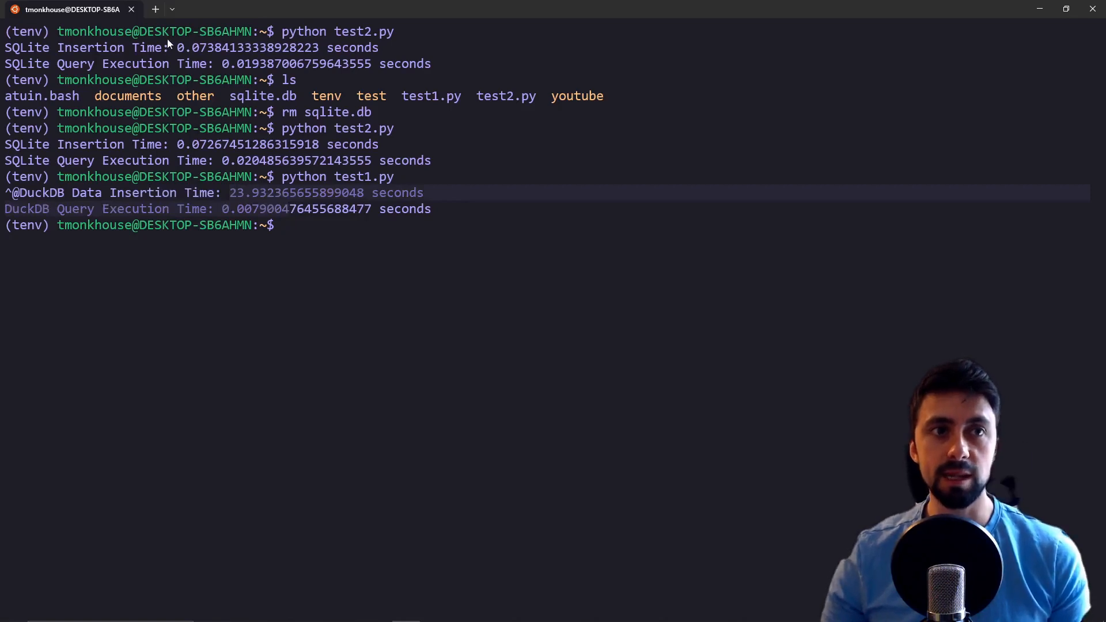
{"action": "mouse_move", "coordinate": [250, 113]}
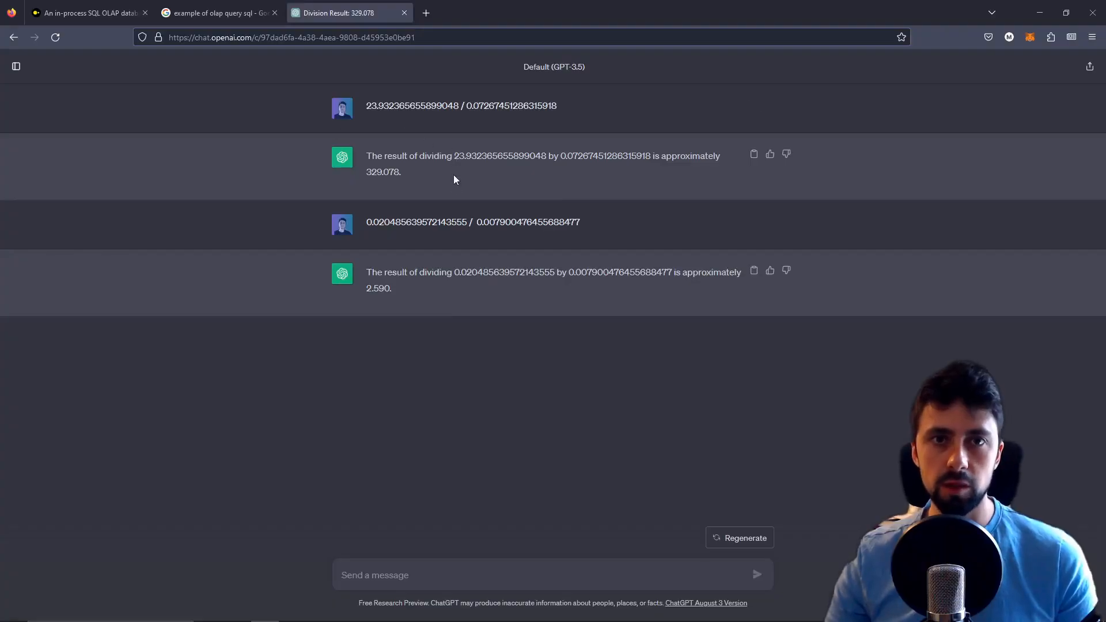
{"action": "mouse_move", "coordinate": [612, 149]}
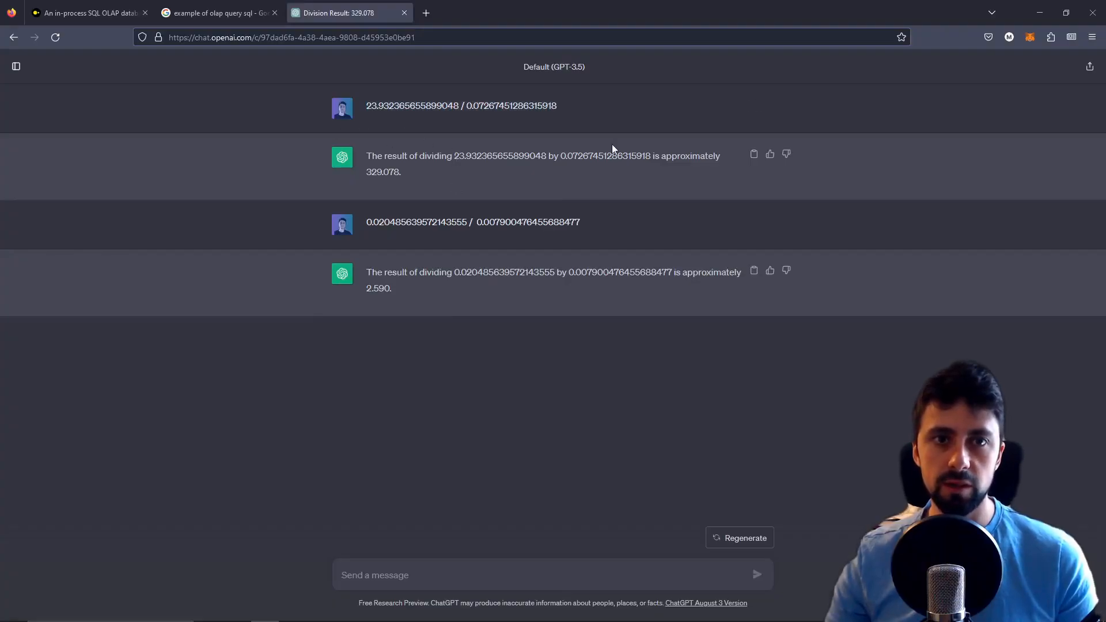
Select ChatGPT's computed ratios: ~329 for insertion times and 2.590 for query times.
{"action": "double_click", "coordinate": [383, 171]}
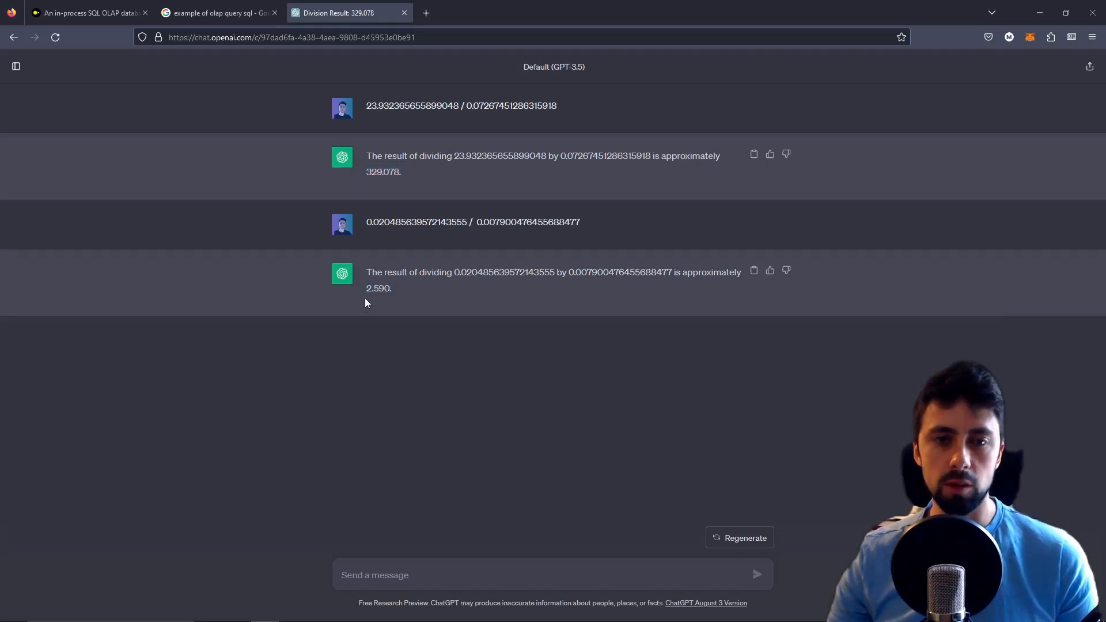
{"action": "double_click", "coordinate": [378, 288]}
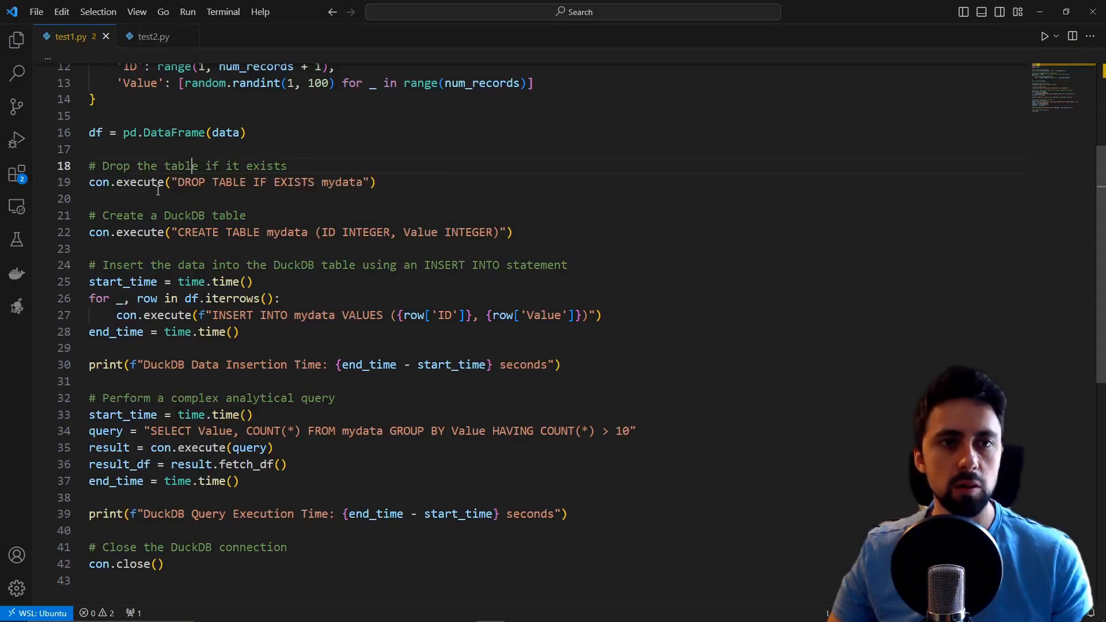
Show test1.py in VS Code and start editing num_records = 100000 on line 10.
{"action": "left_click", "coordinate": [152, 36]}
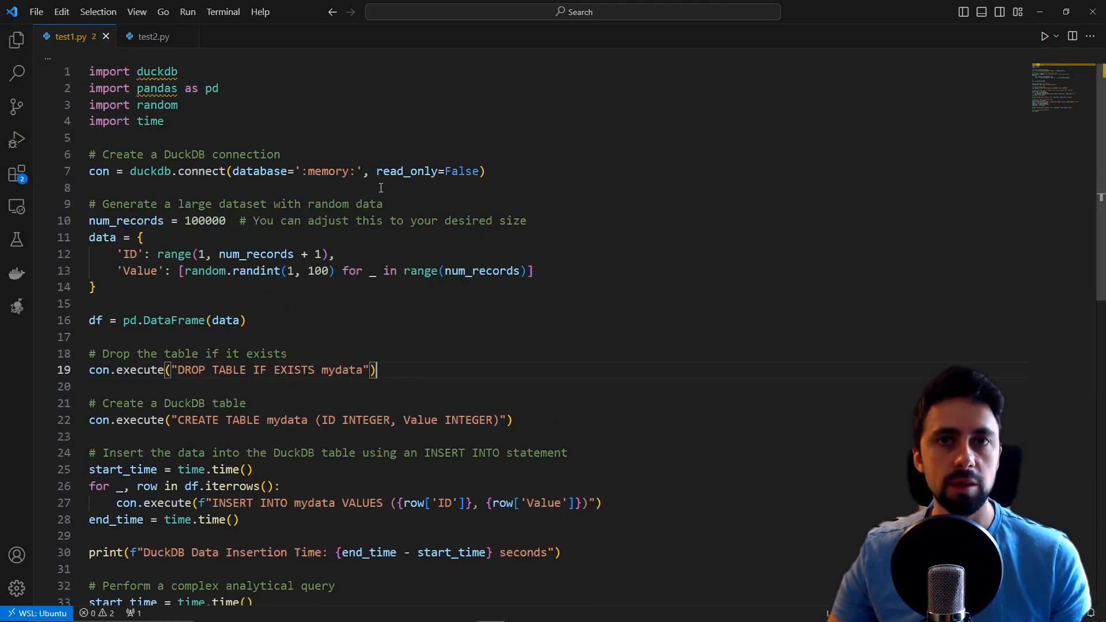
{"action": "scroll", "scroll_direction": "down", "scroll_amount": 3}
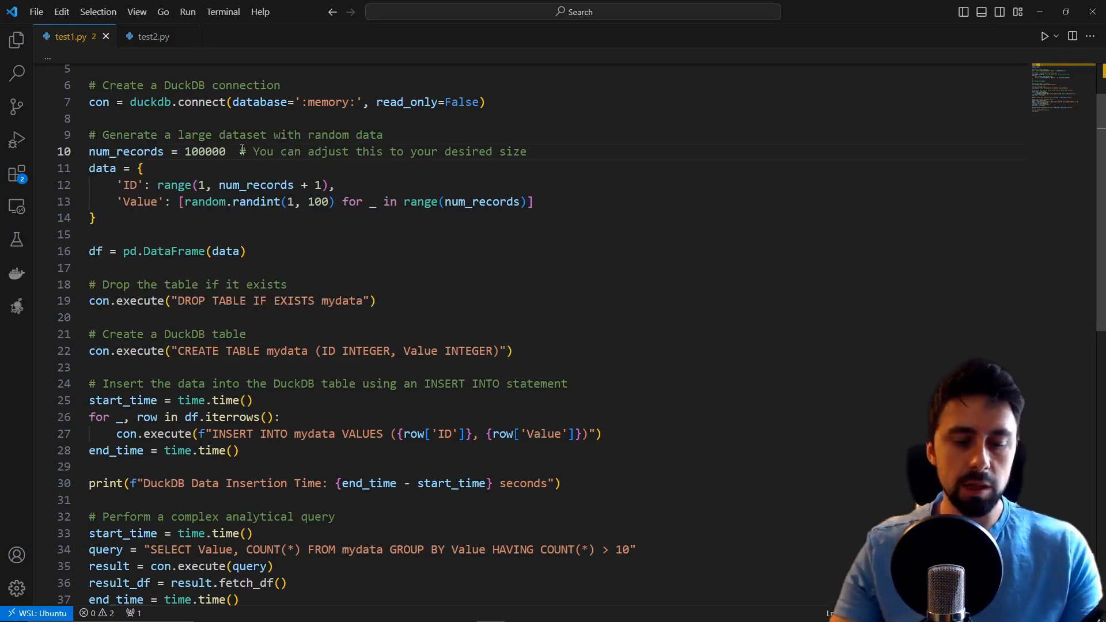
{"action": "left_click", "coordinate": [152, 36]}
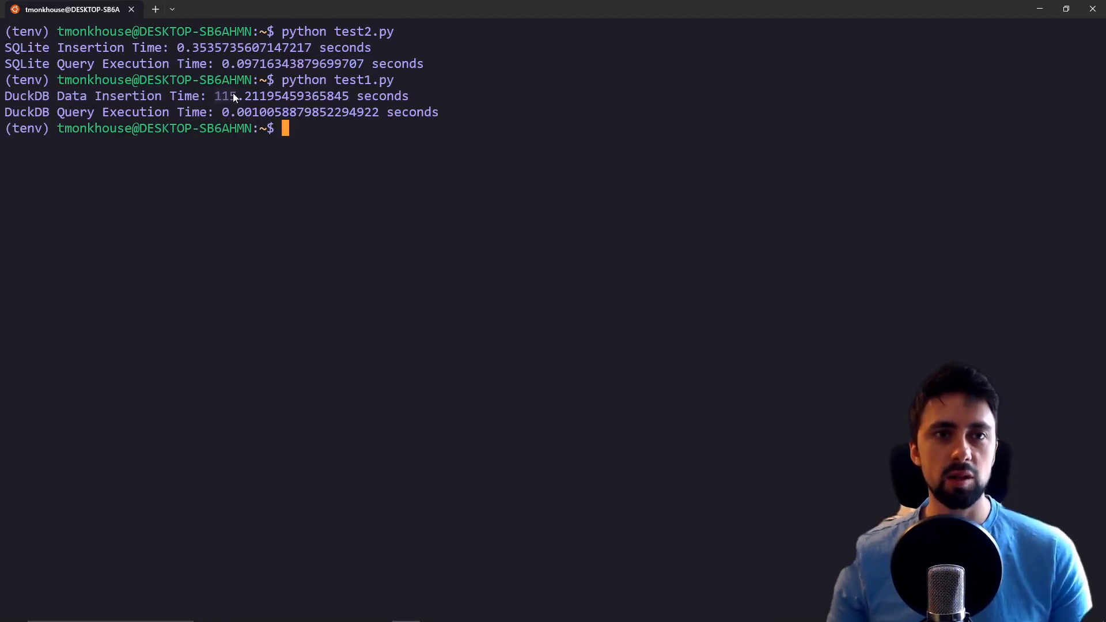
{"action": "mouse_move", "coordinate": [250, 118]}
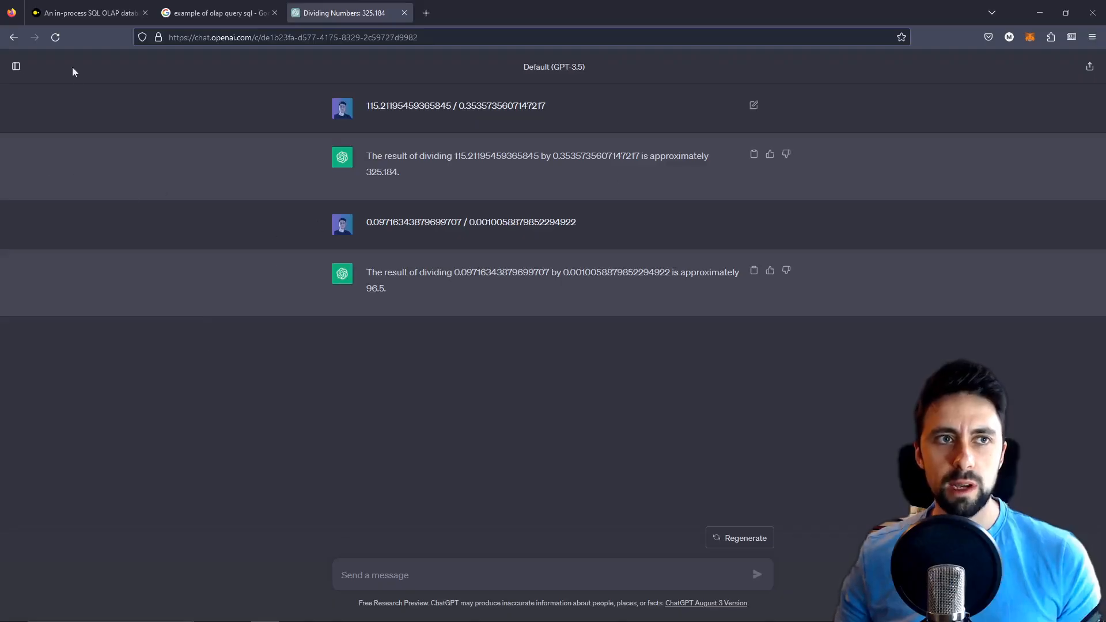
{"action": "mouse_move", "coordinate": [439, 190]}
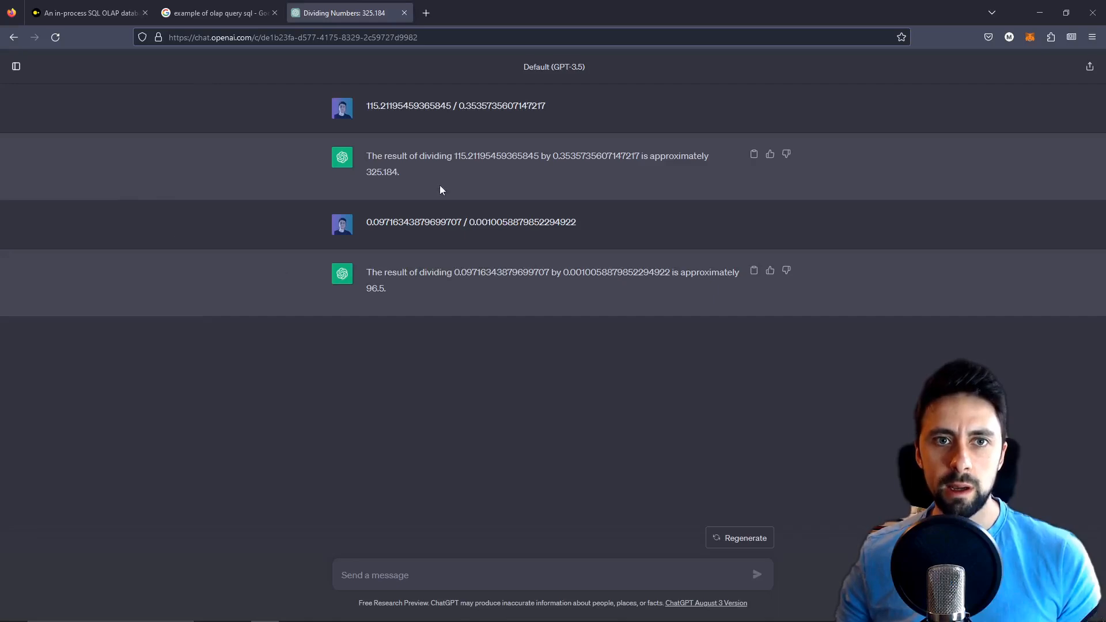
Select ChatGPT's new ratios: 325.184 for insertion and 96.5 for query times.
{"action": "double_click", "coordinate": [382, 172]}
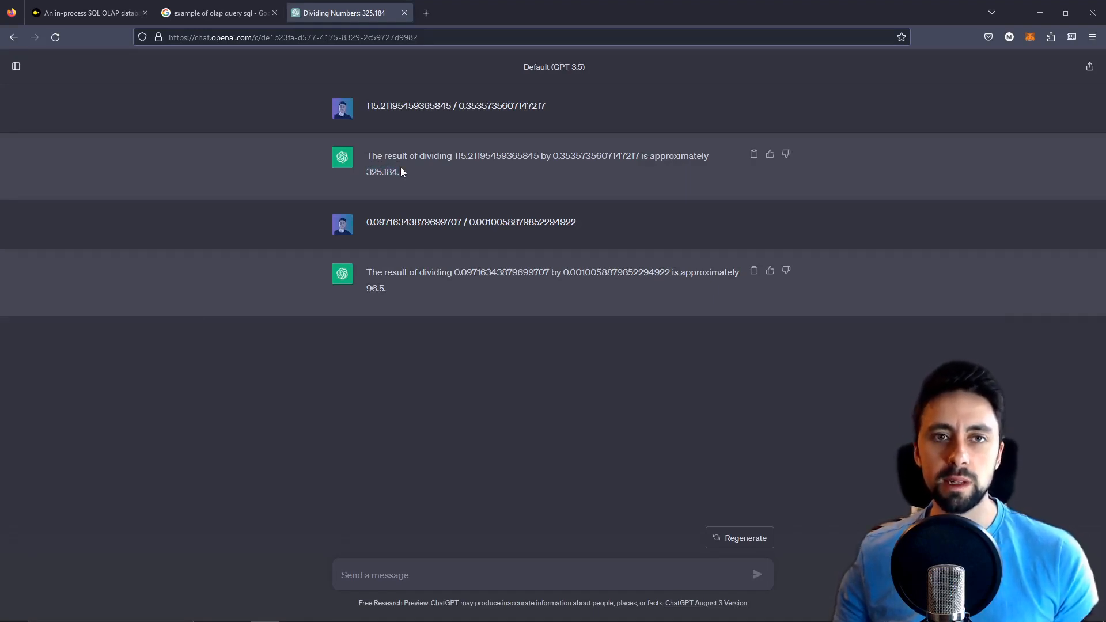
{"action": "mouse_move", "coordinate": [407, 180]}
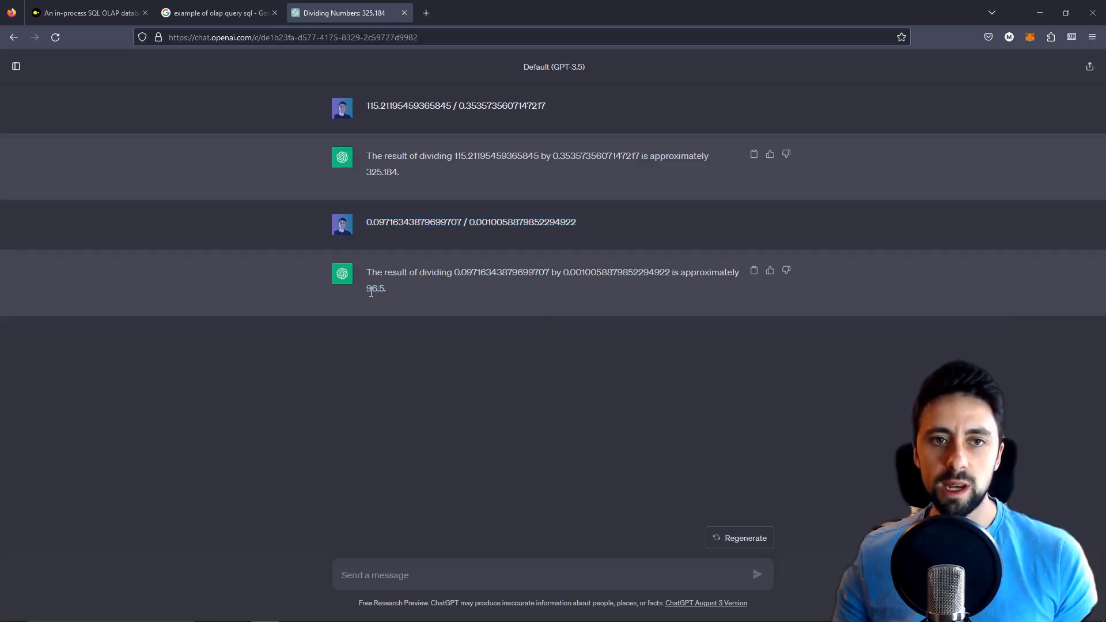
{"action": "double_click", "coordinate": [376, 289]}
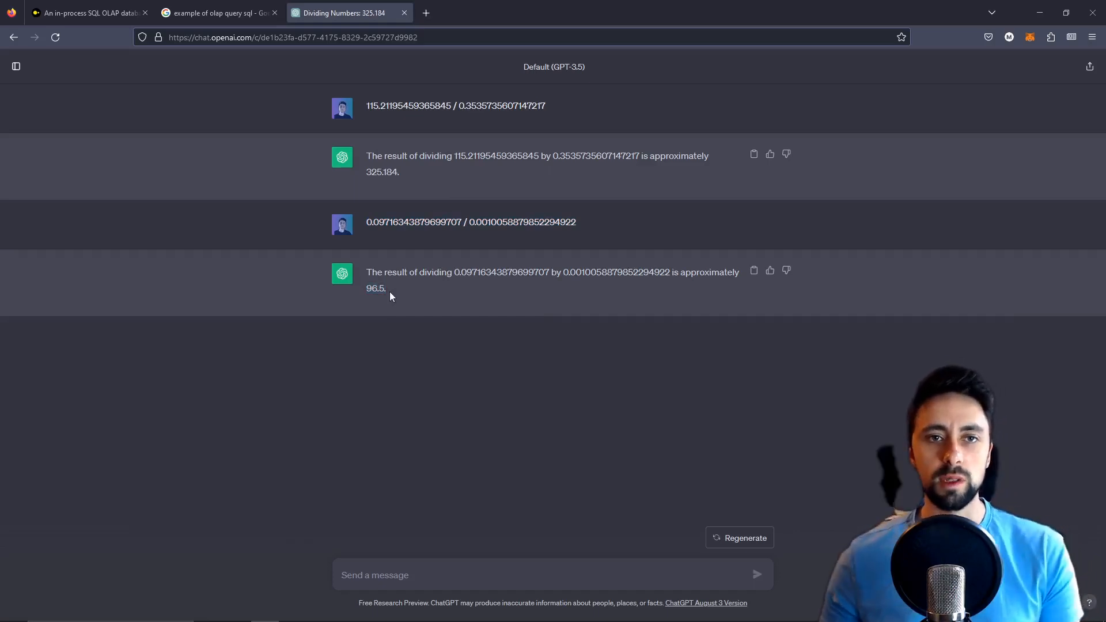
{"action": "mouse_move", "coordinate": [380, 304]}
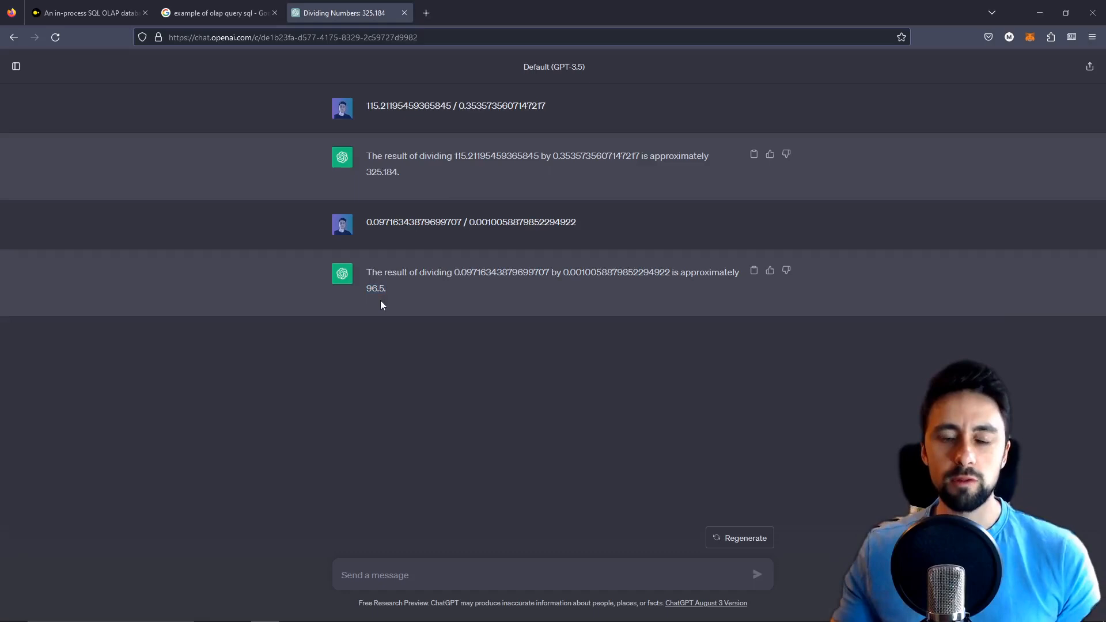
{"action": "mouse_move", "coordinate": [187, 346]}
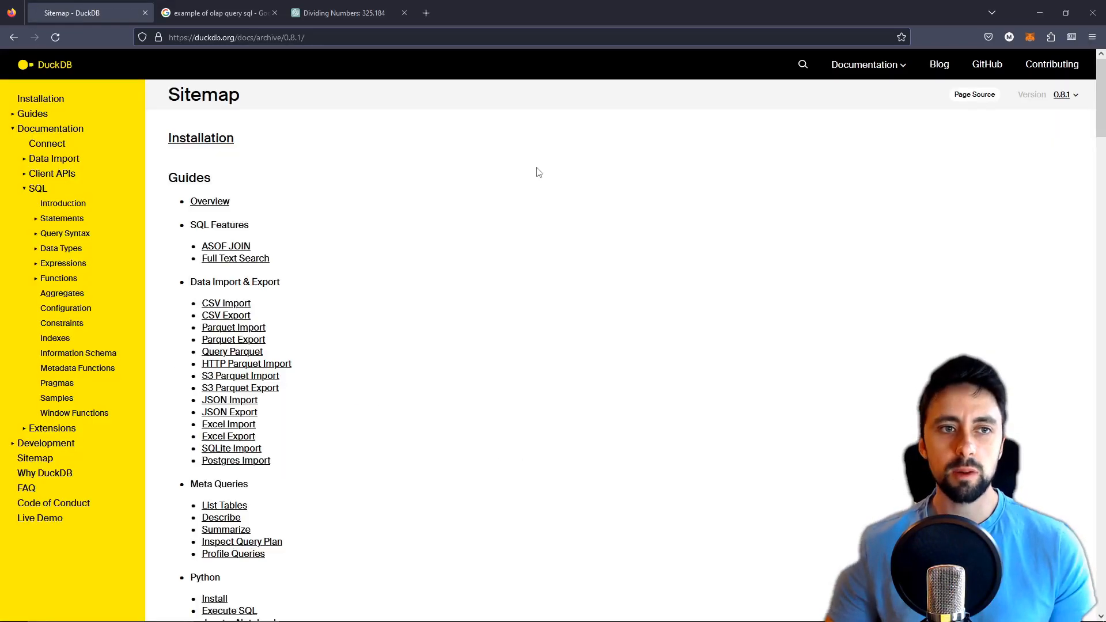
Scroll the DuckDB 0.8.1 docs sitemap listing guides and import/export pages.
{"action": "scroll", "scroll_direction": "down", "scroll_amount": 3}
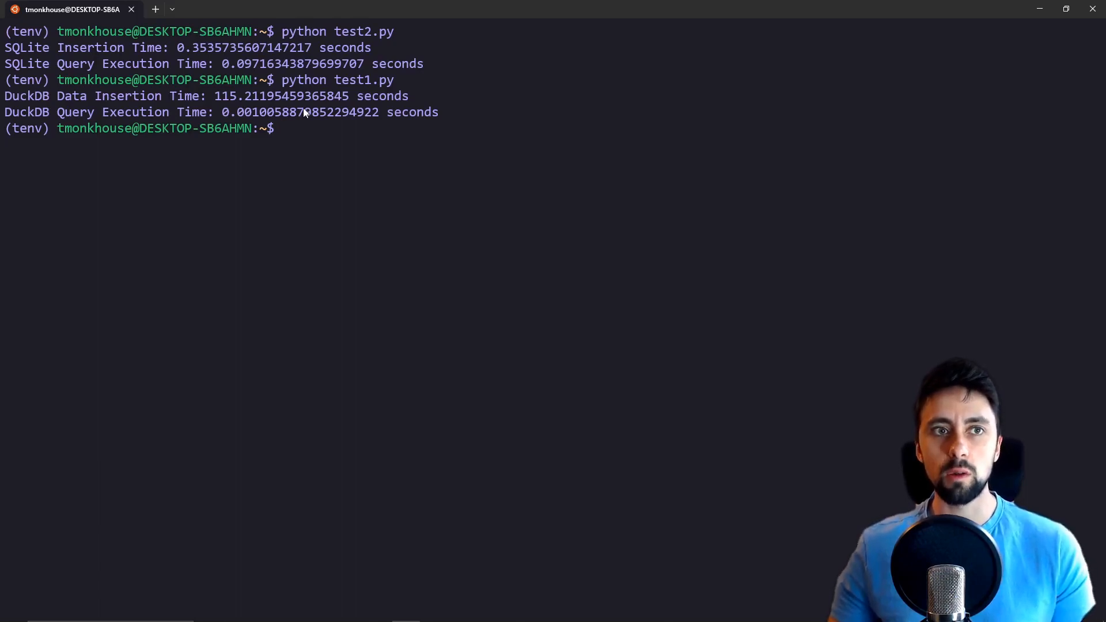
{"action": "mouse_move", "coordinate": [289, 103]}
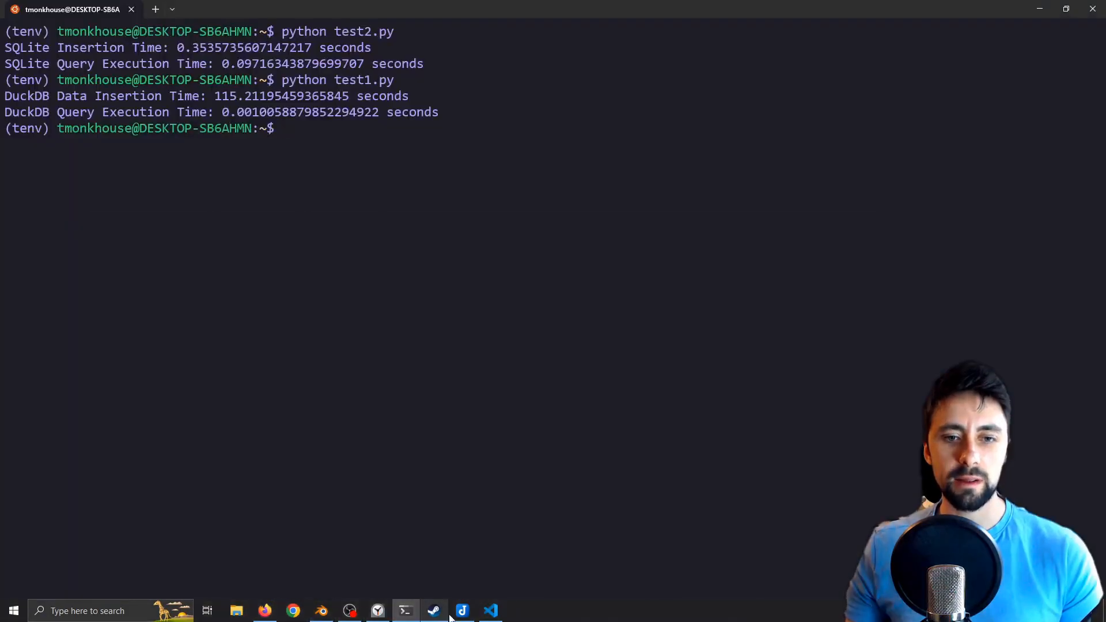
Rerun the SQLite and DuckDB scripts and select the fresh timings (~0.02 s vs ~0.005 s inserts).
{"action": "left_click", "coordinate": [490, 611]}
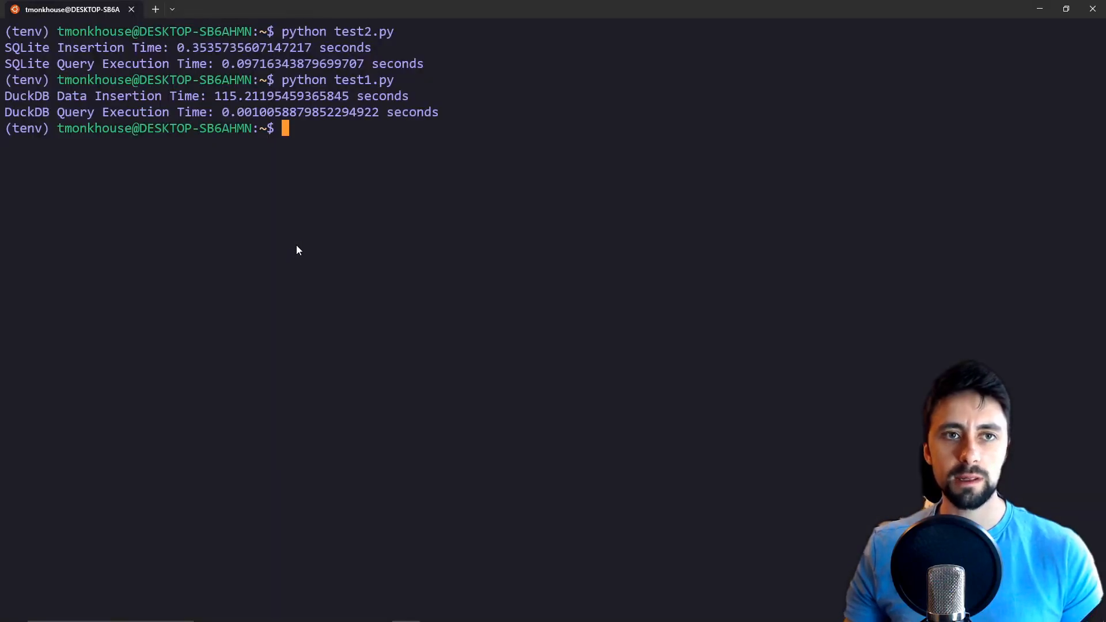
{"action": "key", "text": "ctrl+r"}
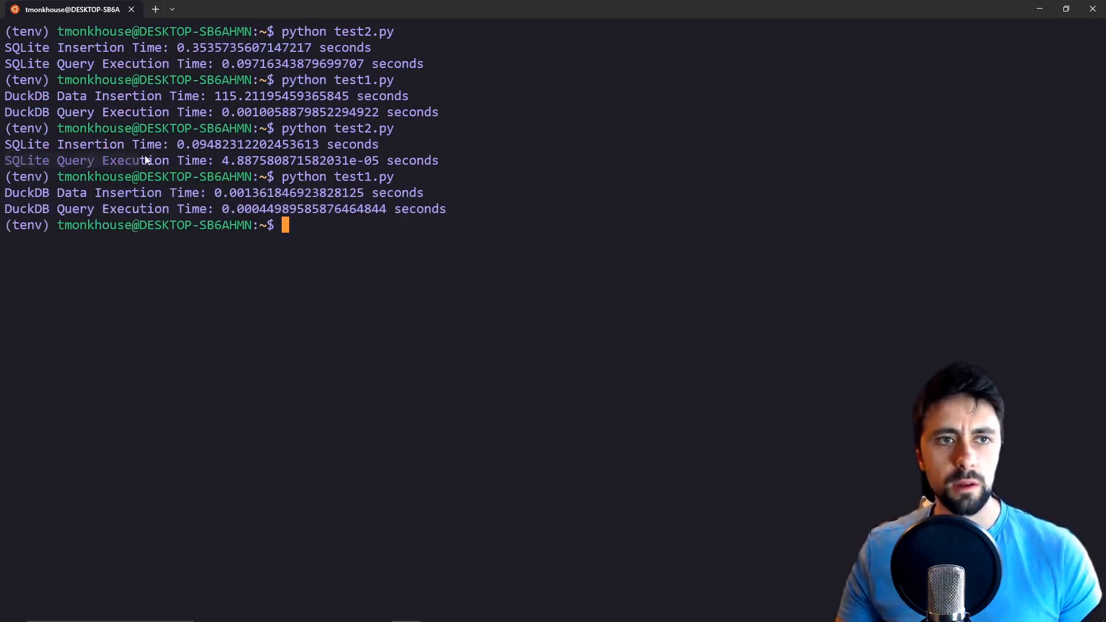
{"action": "mouse_move", "coordinate": [436, 160]}
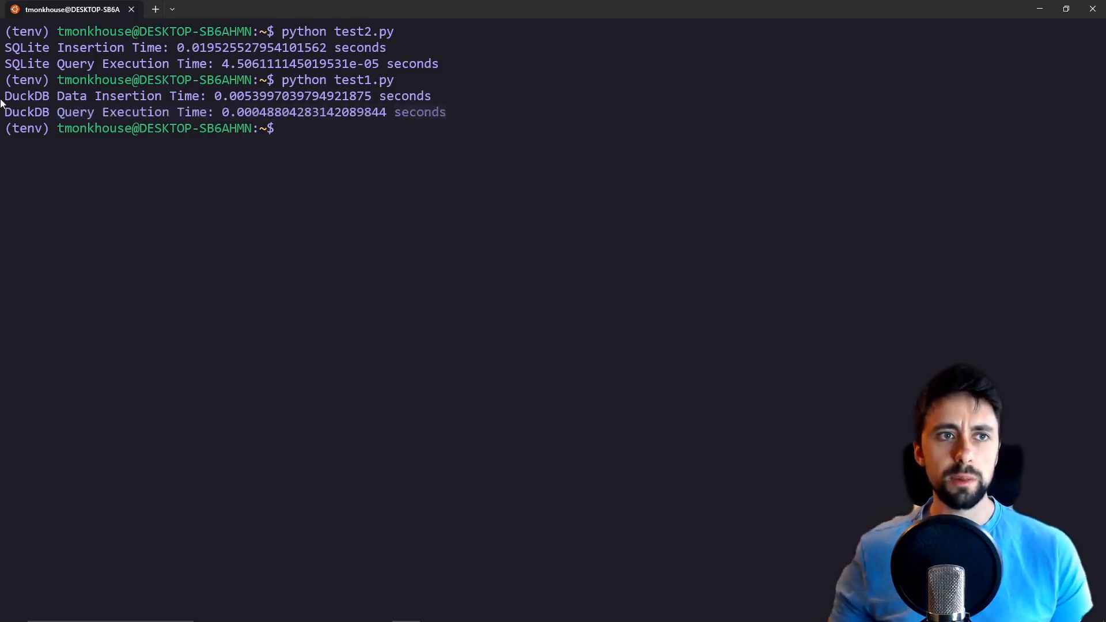
{"action": "left_click_drag", "start_coordinate": [0, 96], "coordinate": [435, 96]}
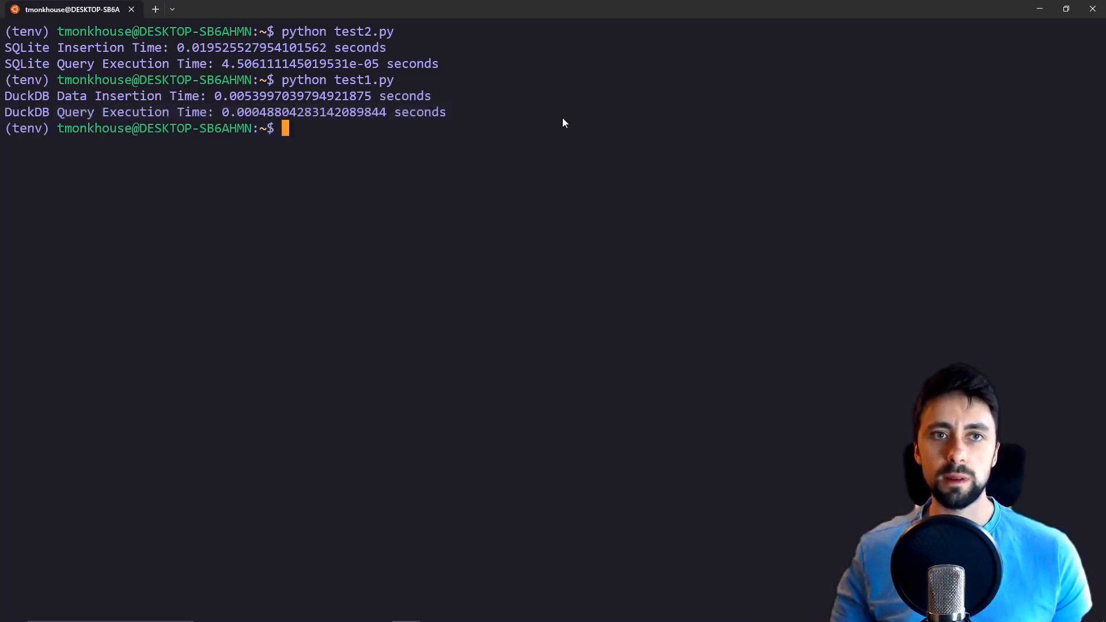
{"action": "mouse_move", "coordinate": [339, 227]}
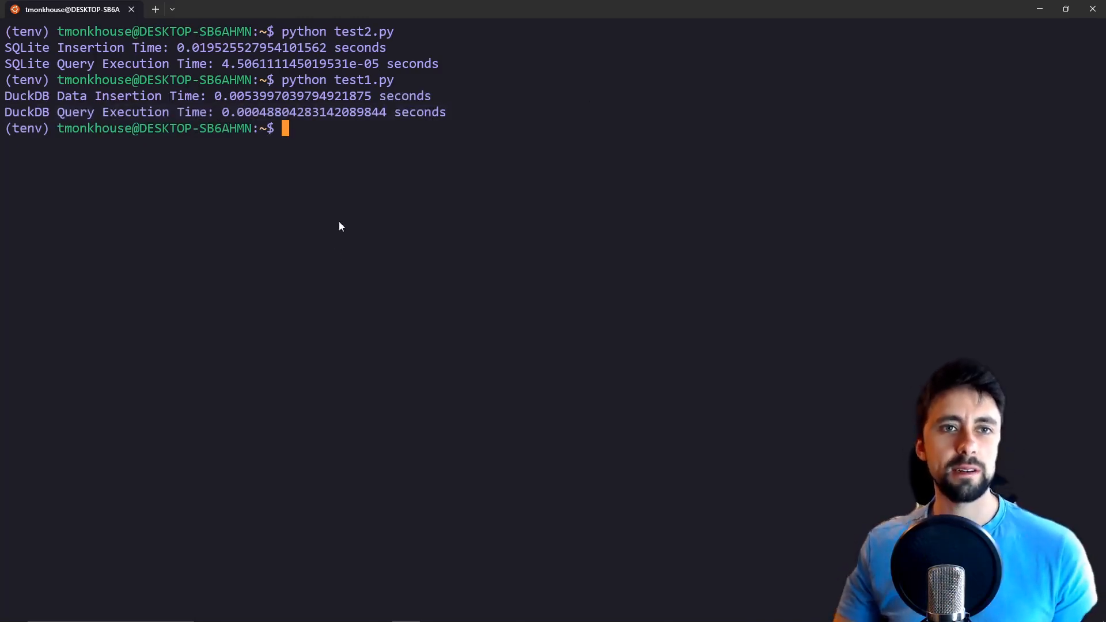